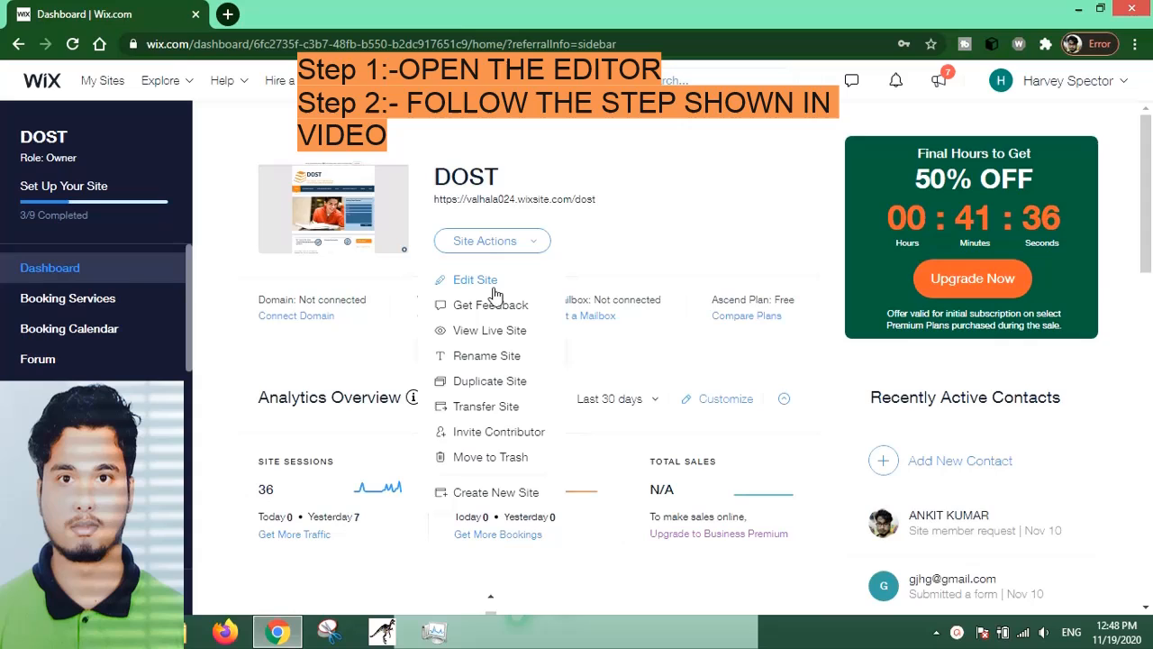
- Open the DOST site so its dashboard's Tidio live chat app can be reached
left_click(475, 279)
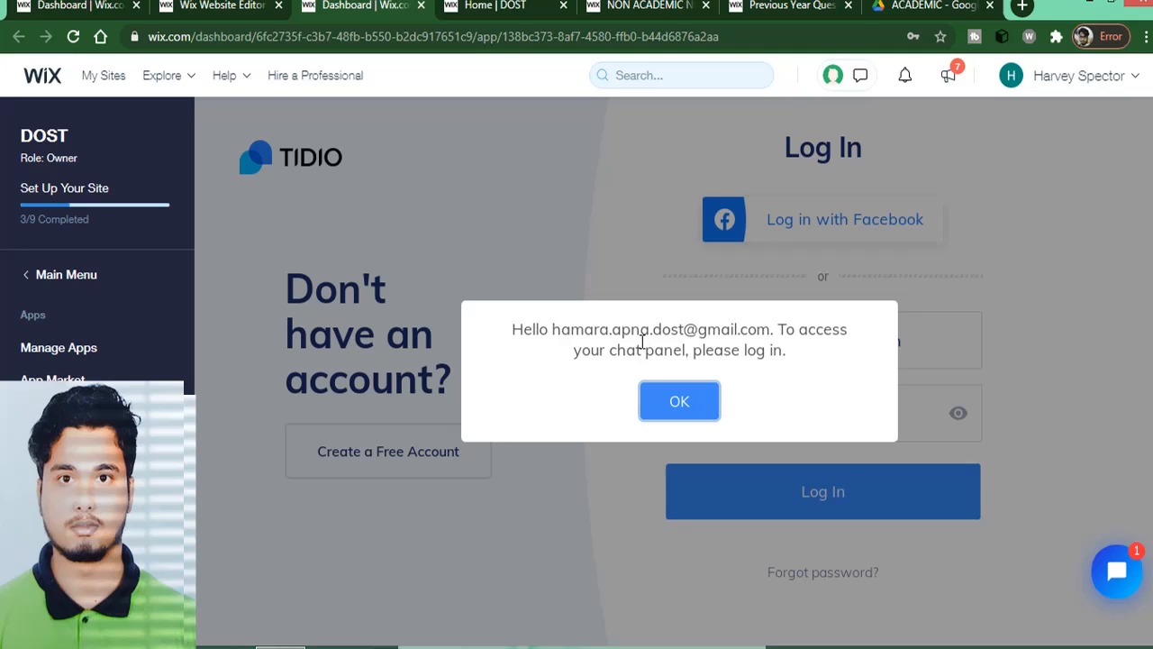
- Dismiss the notice, enter the account password and log in to the Tidio chat panel
left_click(679, 400)
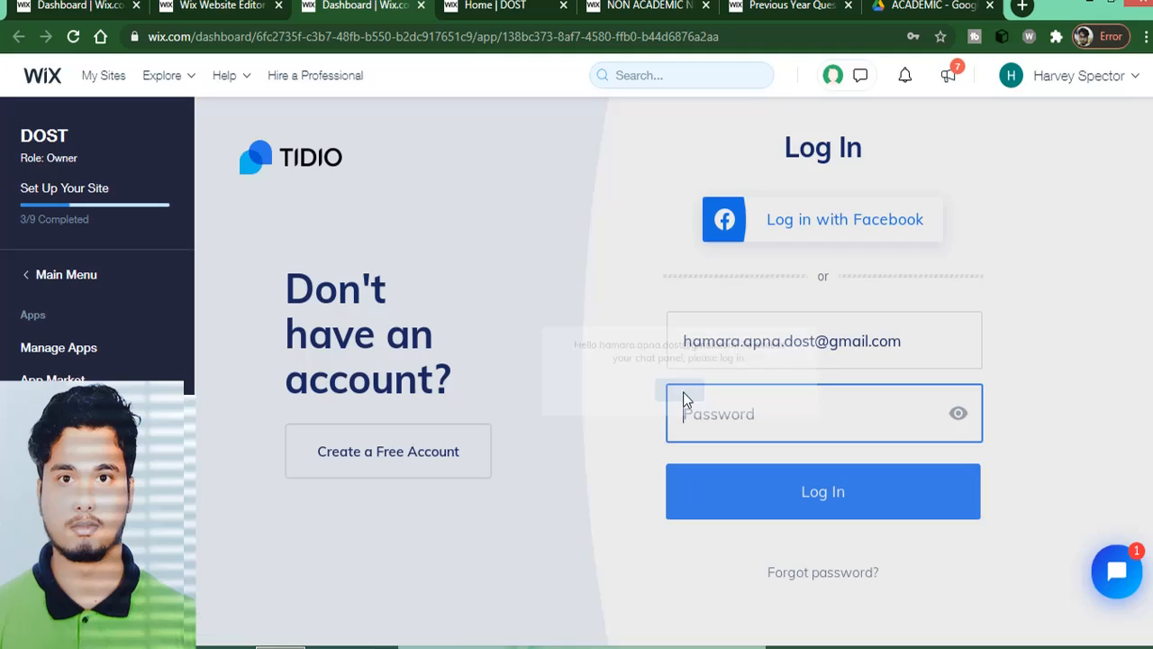
type("password")
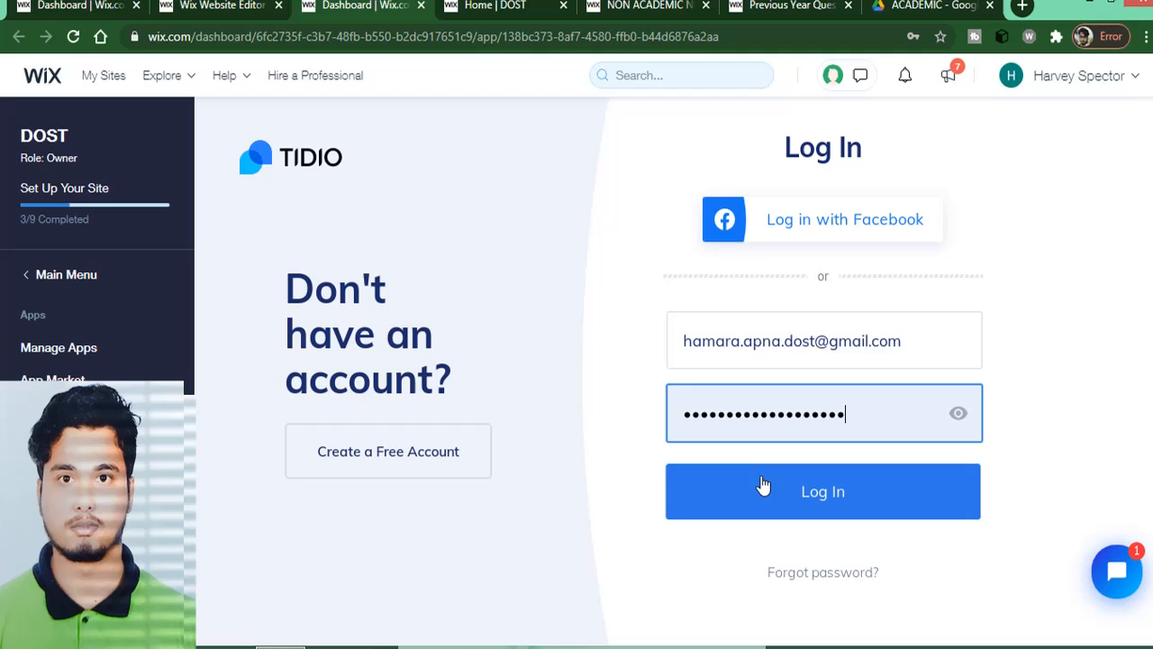
left_click(822, 490)
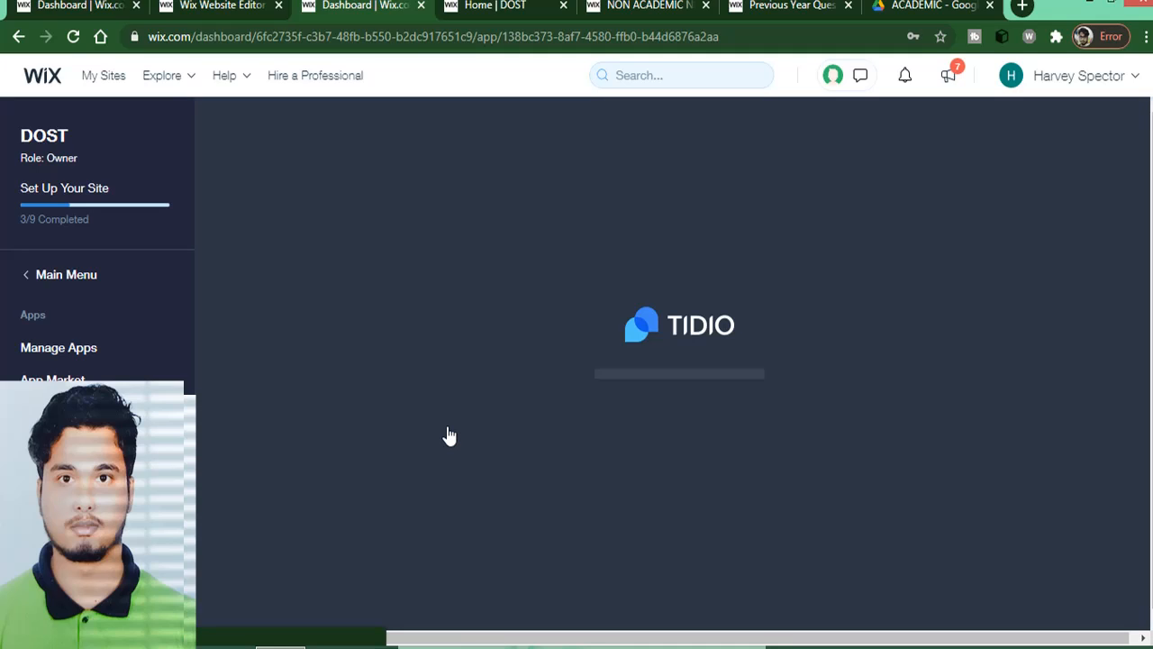
mouse_move(594, 364)
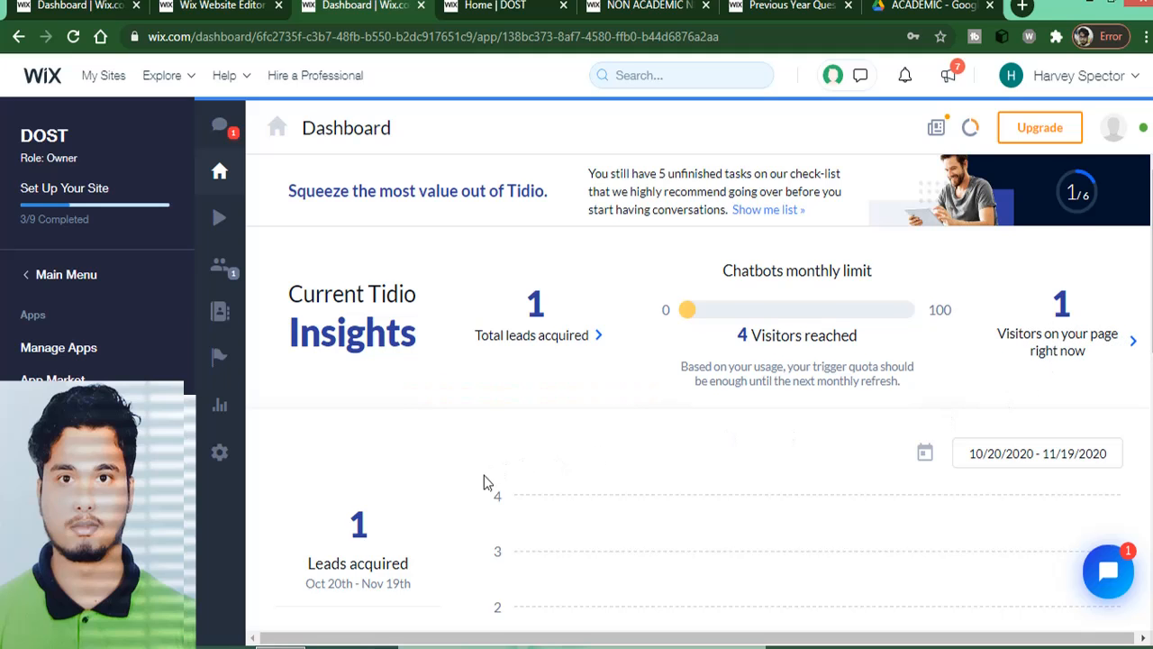
- Scroll through the Tidio dashboard insights before heading to the Chatbots section
scroll("down", 3)
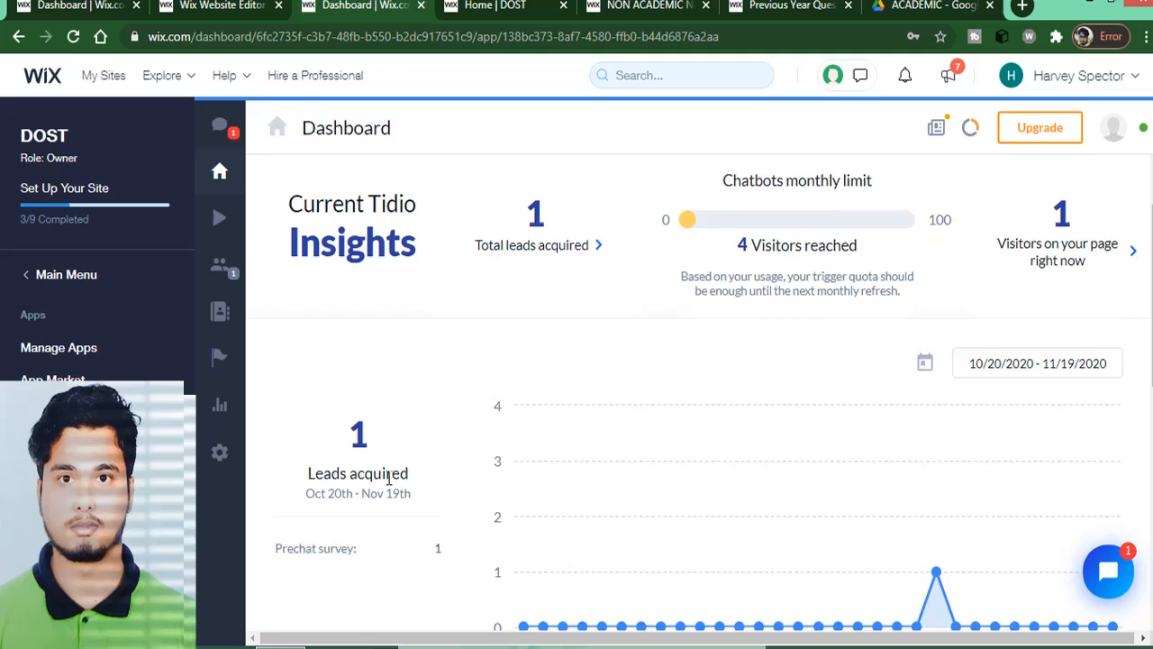
scroll("down", 3)
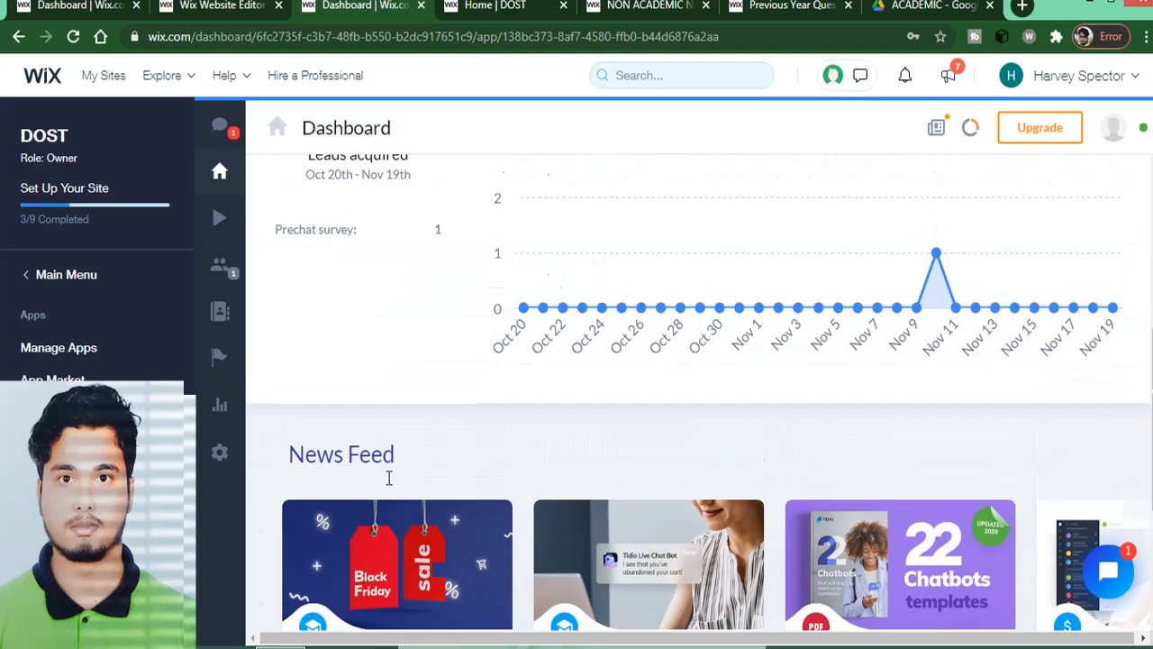
scroll("up", 3)
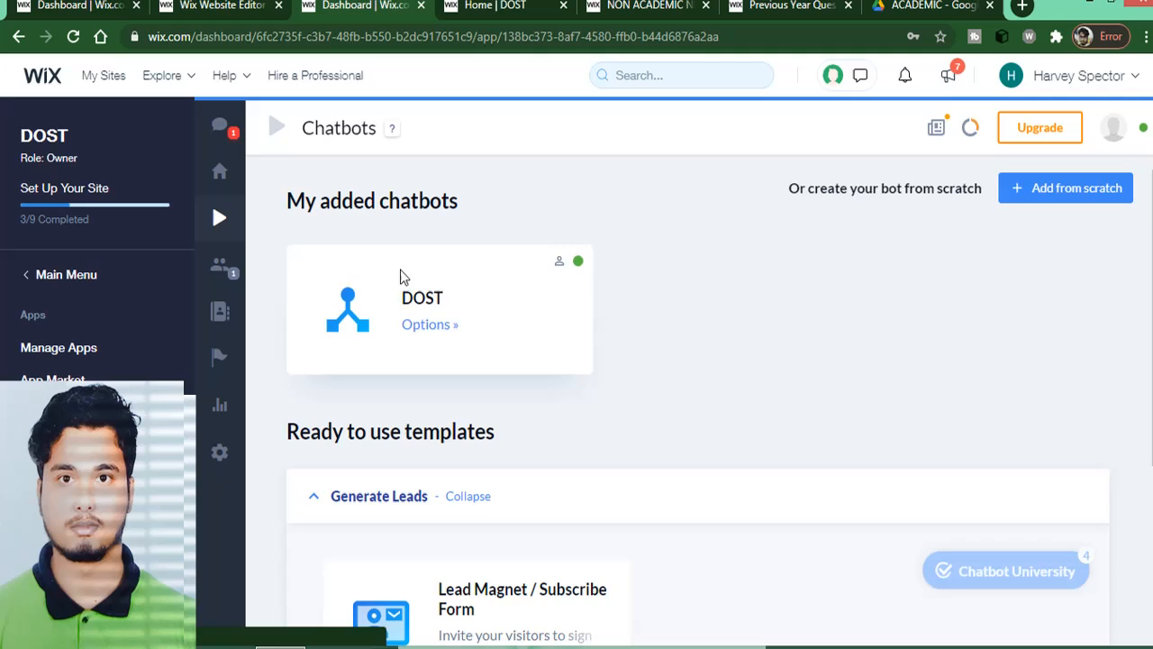
- Open the DOST chatbot in the flow editor and zoom the diagram to 70%
left_click(421, 298)
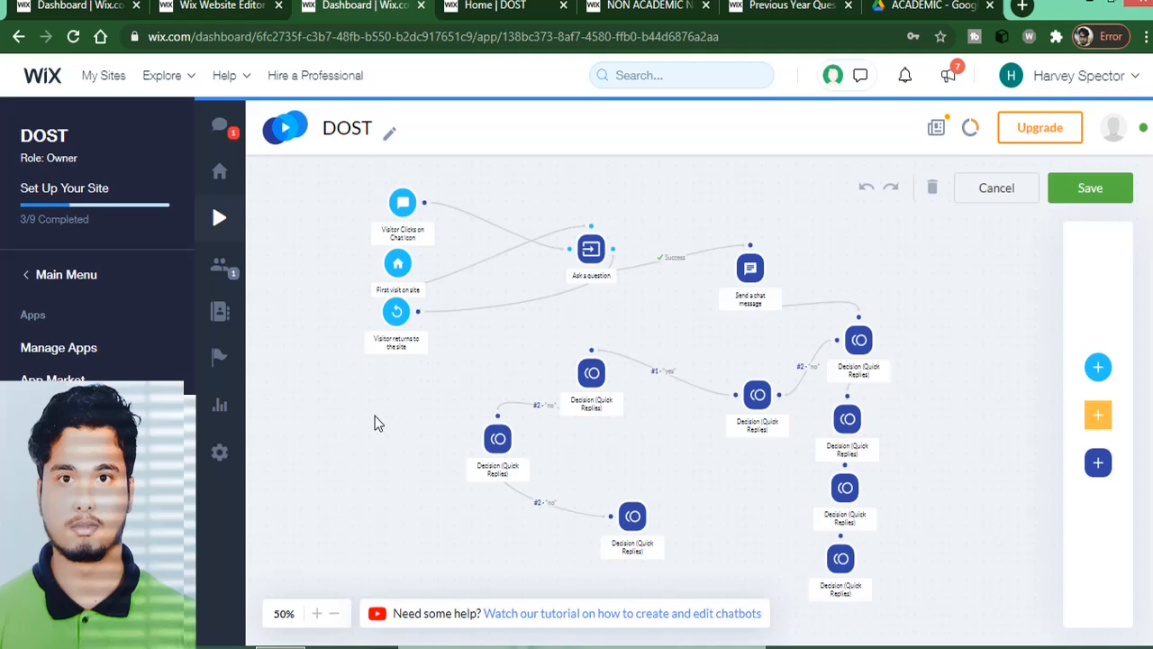
left_click(317, 613)
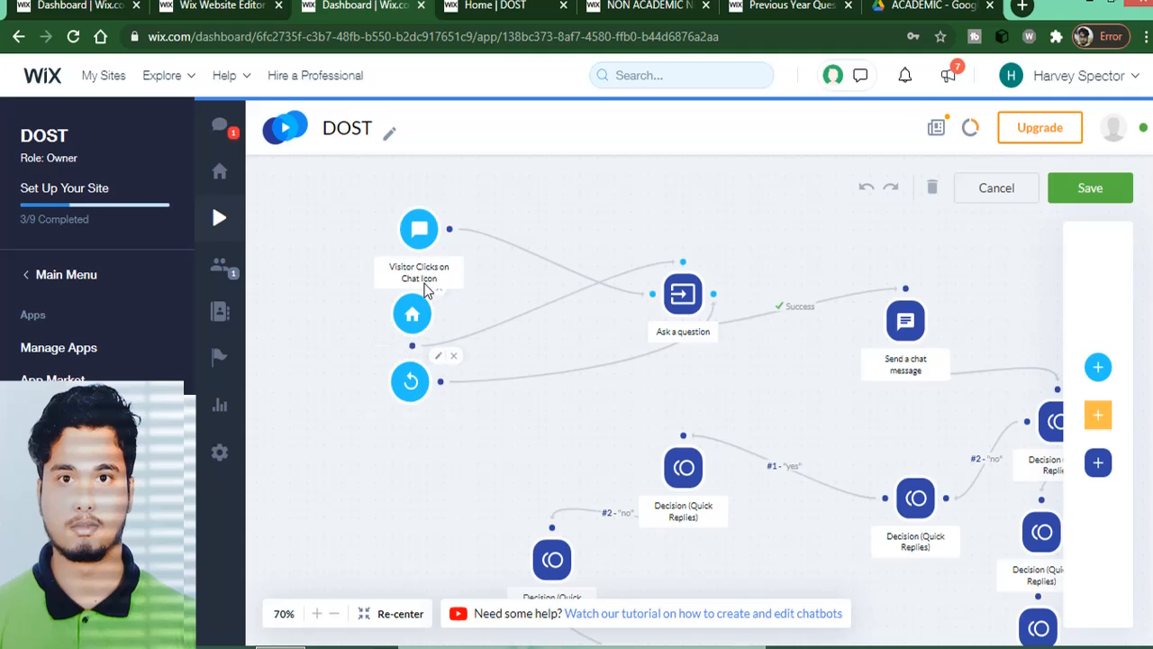
mouse_move(377, 379)
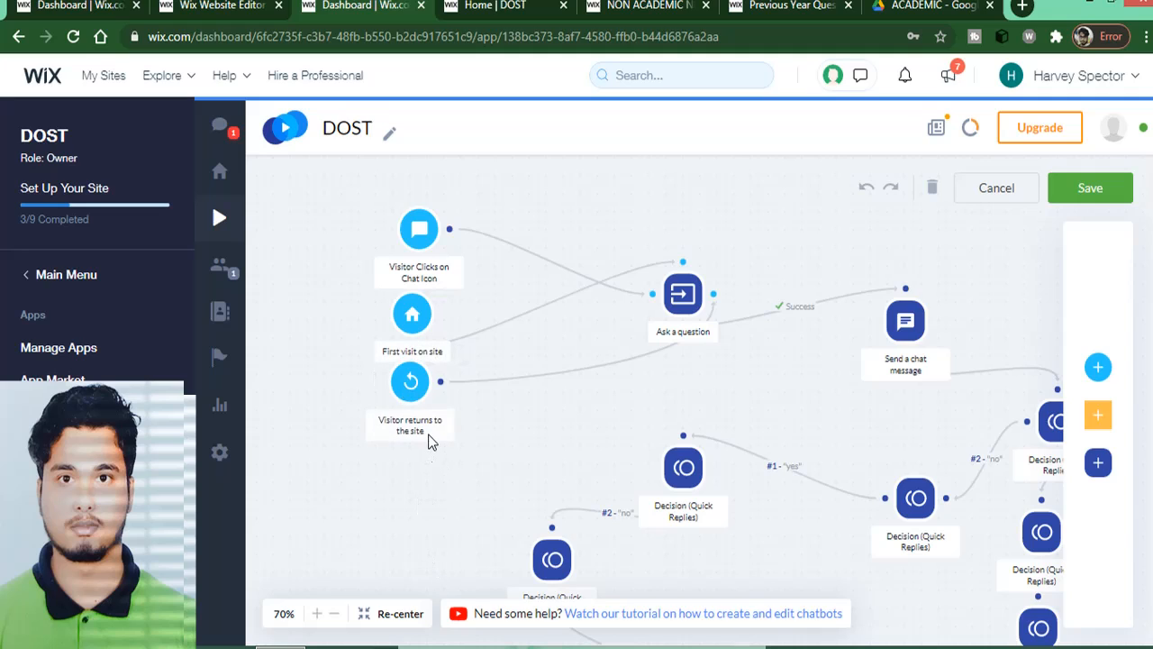
mouse_move(627, 306)
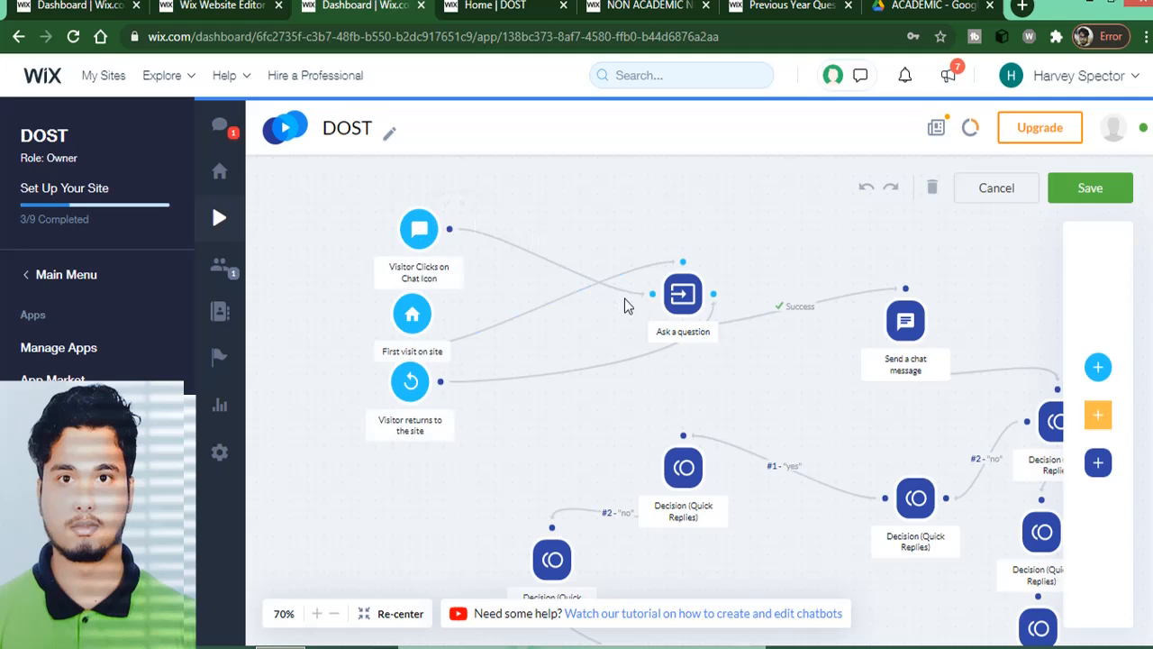
left_click(682, 294)
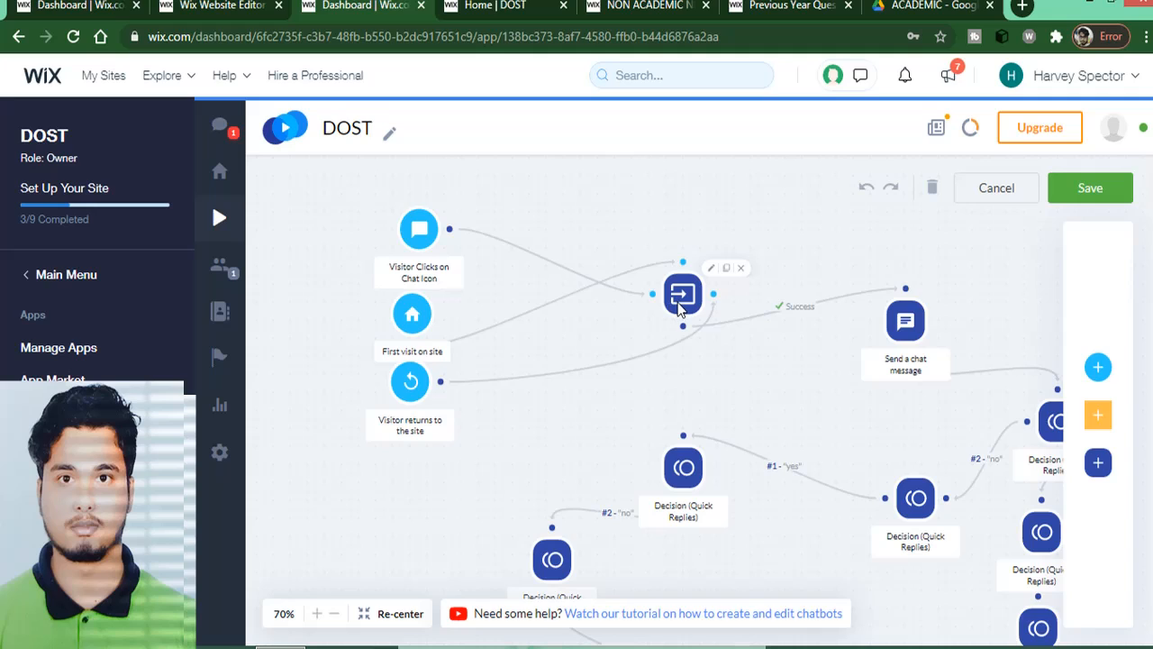
left_click(681, 294)
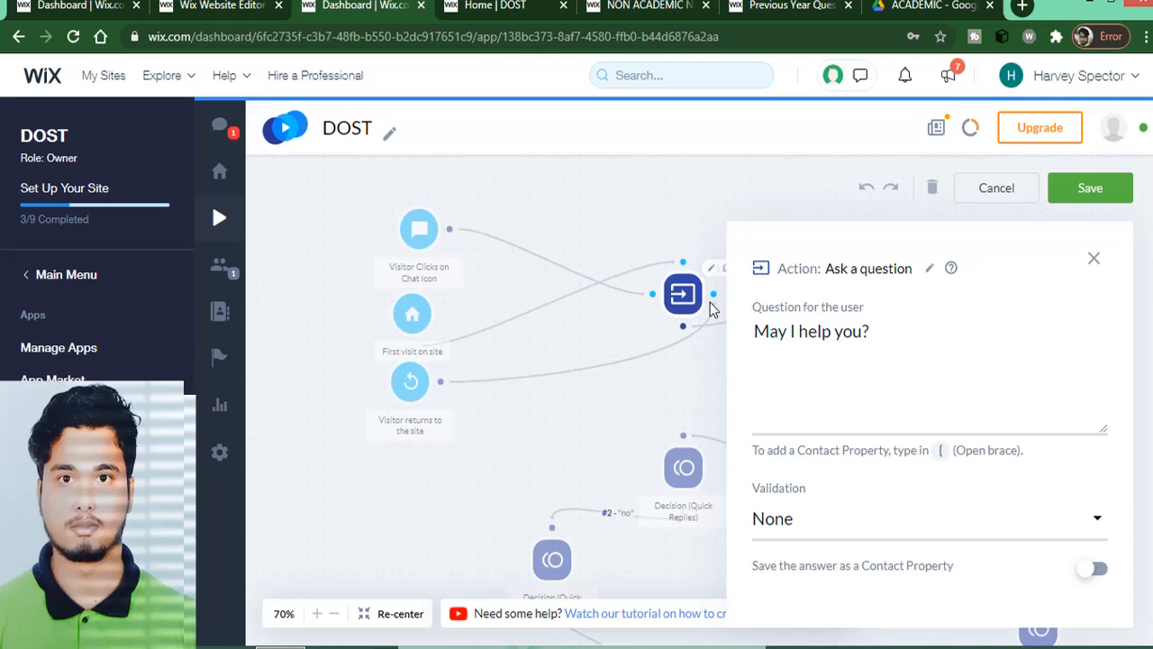
mouse_move(1056, 277)
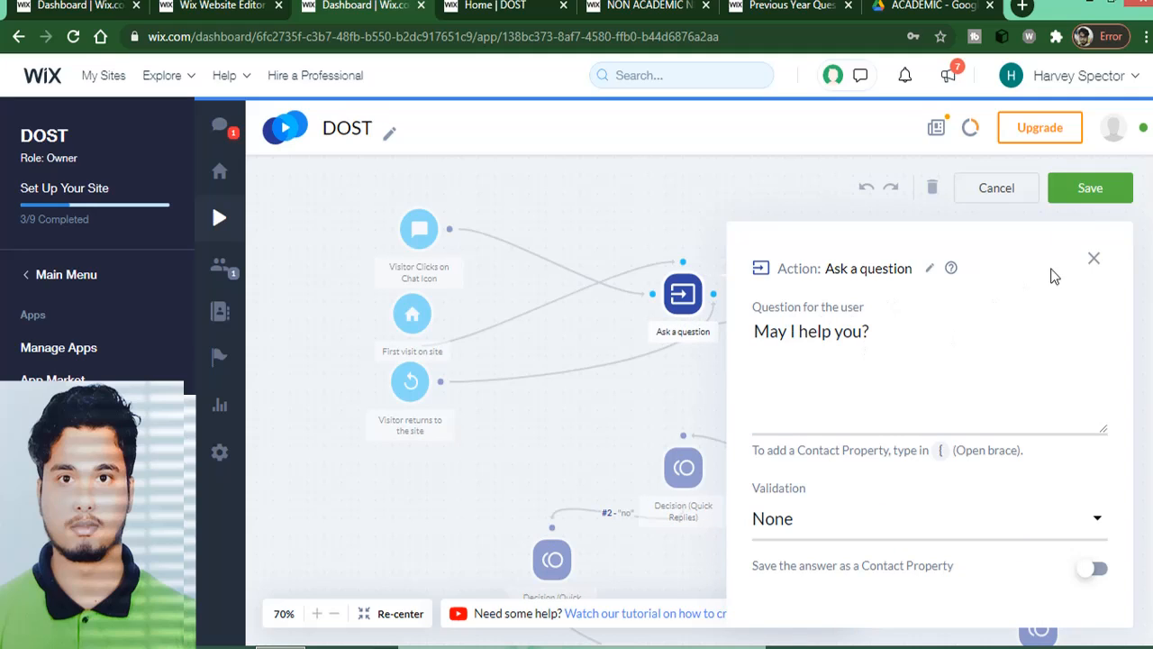
mouse_move(832, 501)
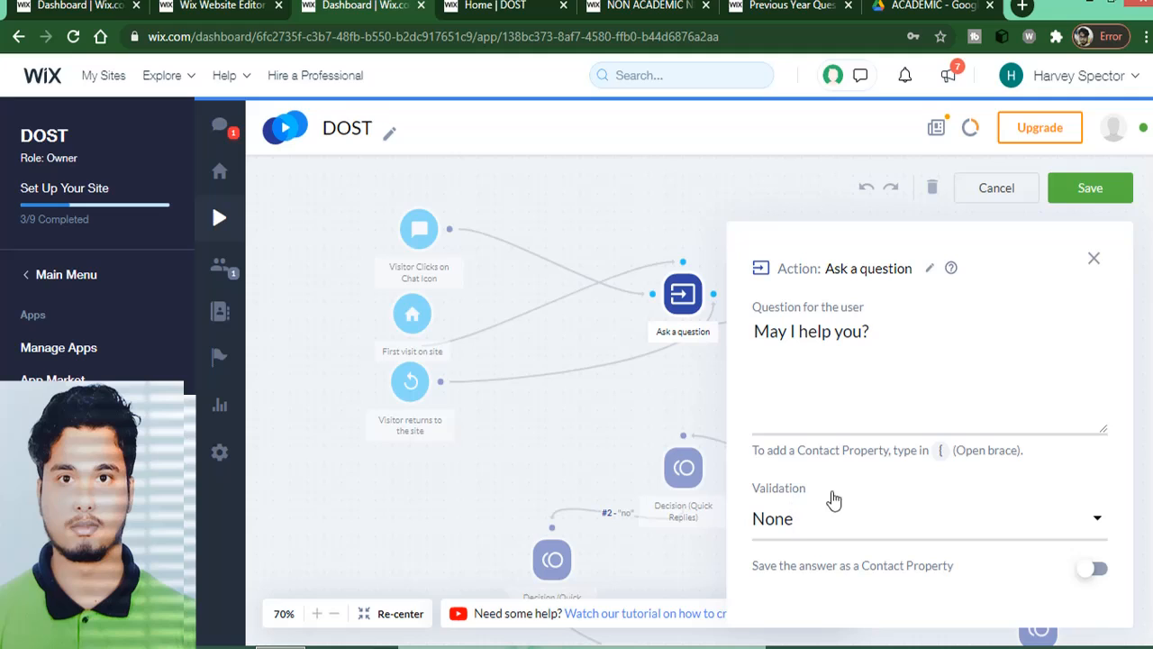
mouse_move(1092, 274)
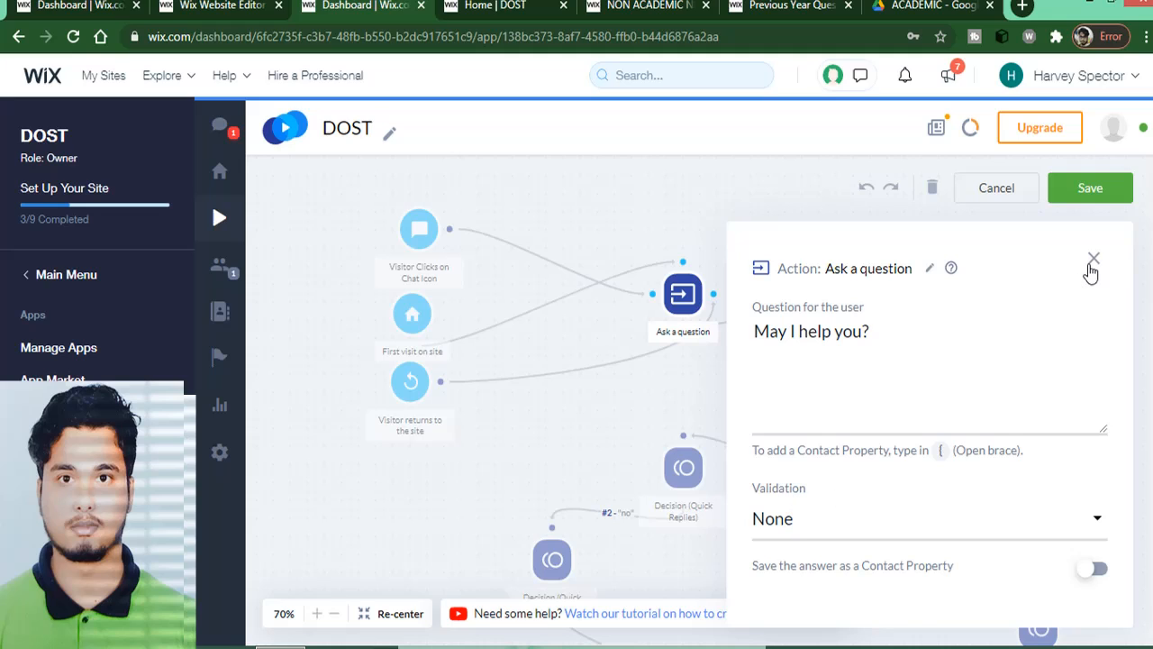
left_click(1094, 260)
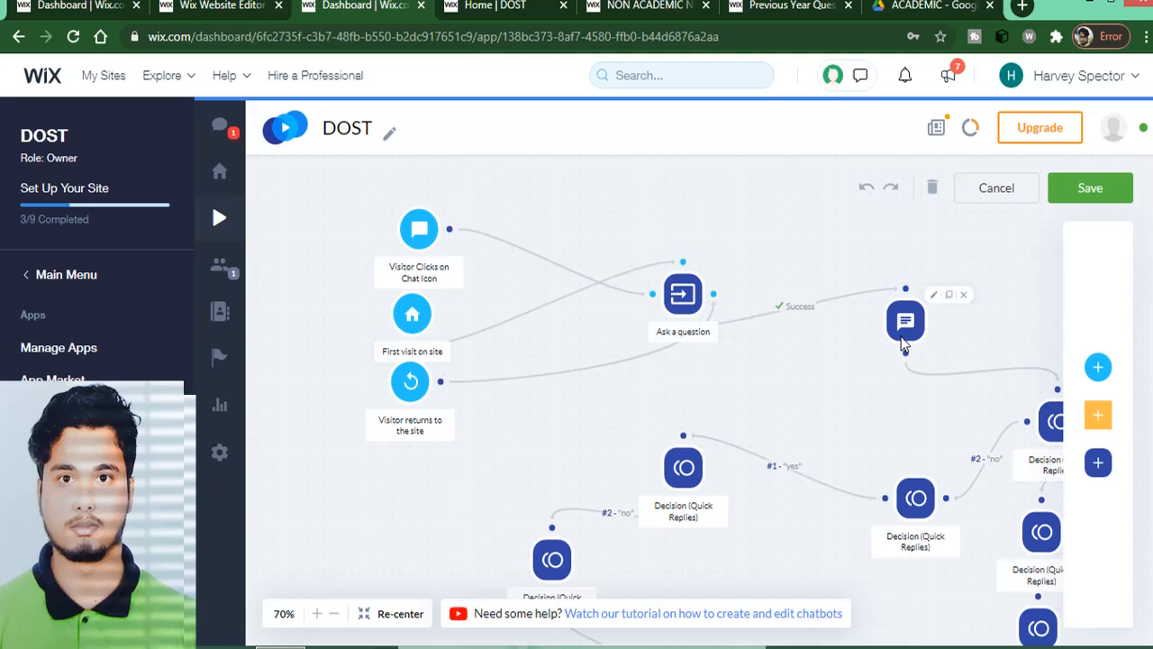
left_click(905, 321)
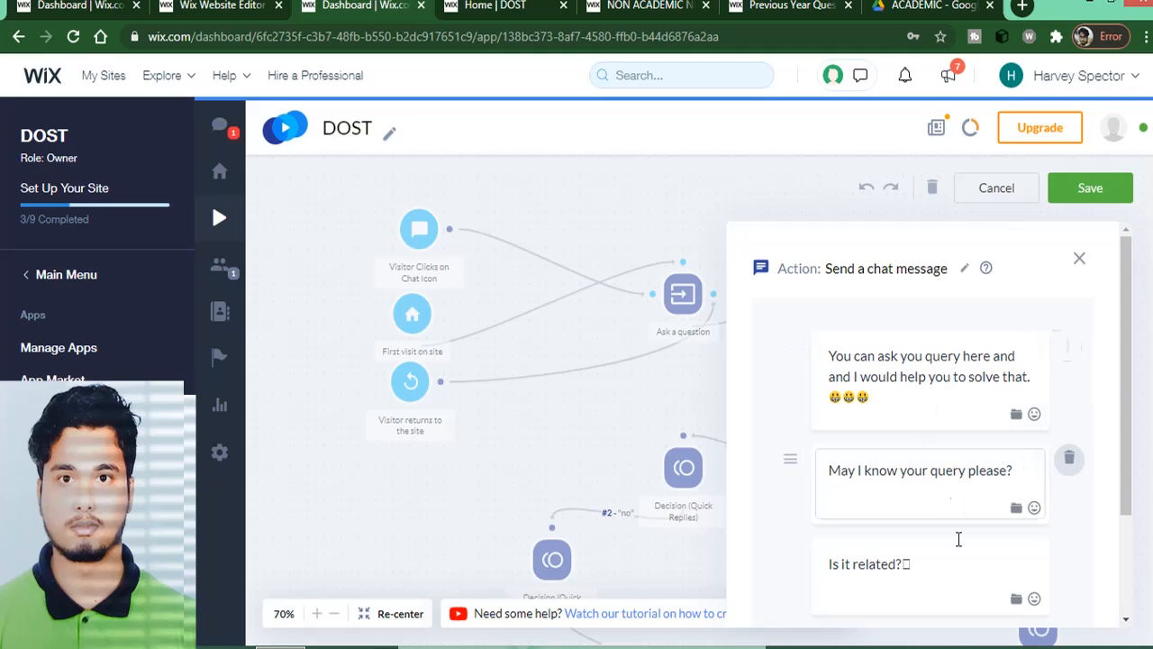
left_click(930, 562)
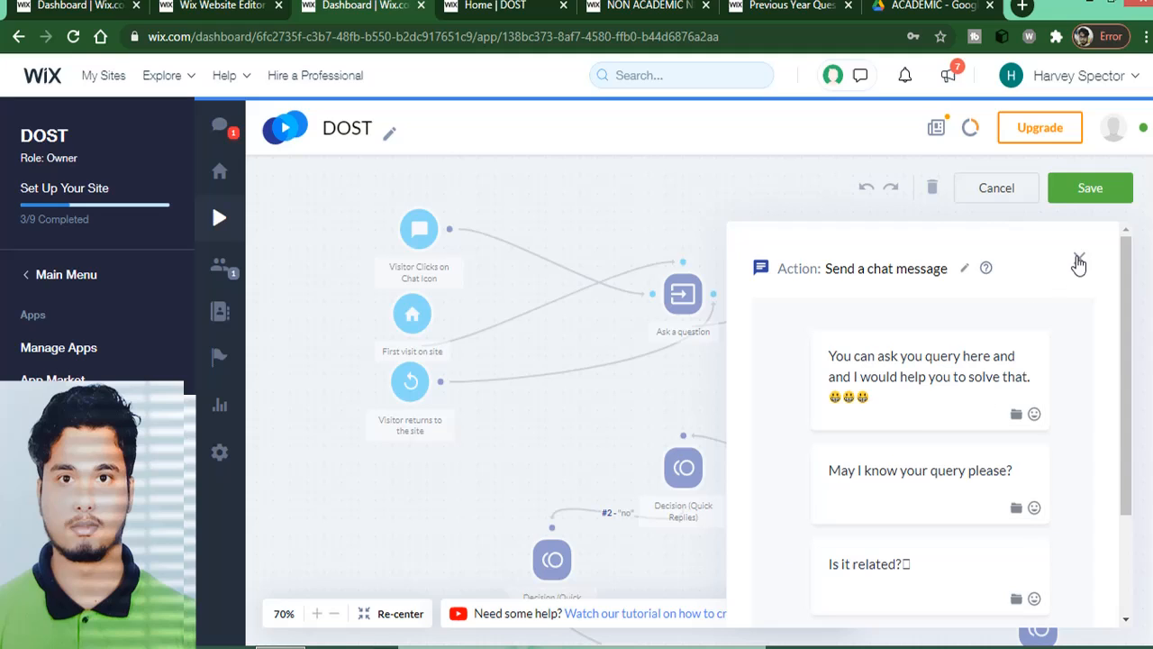
left_click(1079, 263)
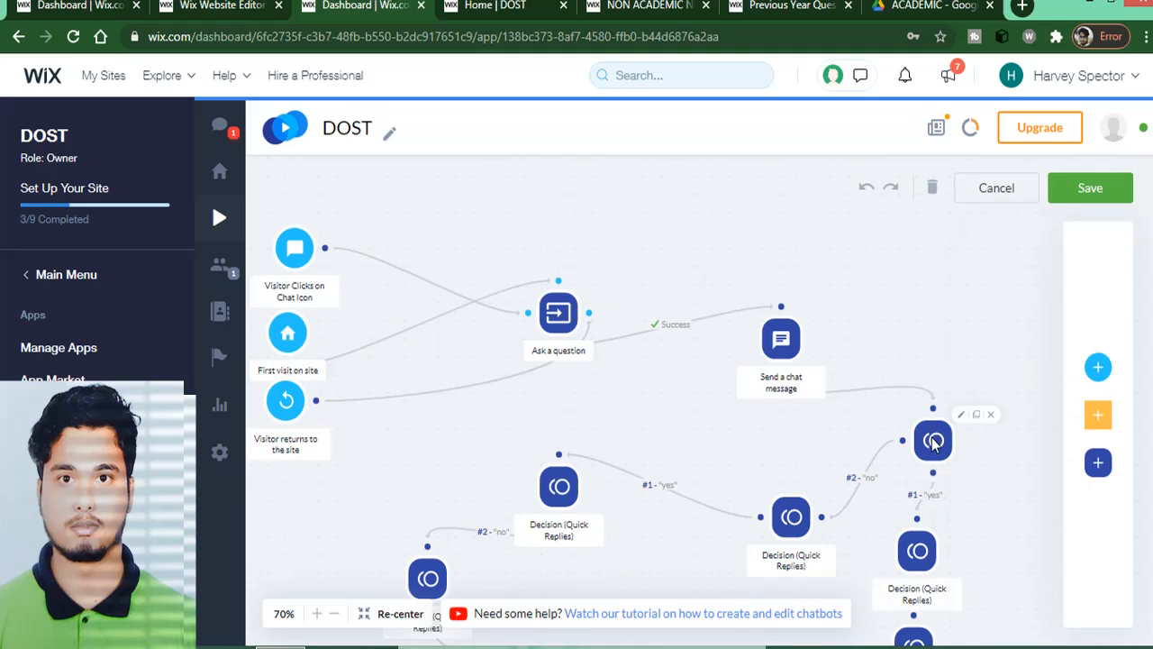
left_click(934, 439)
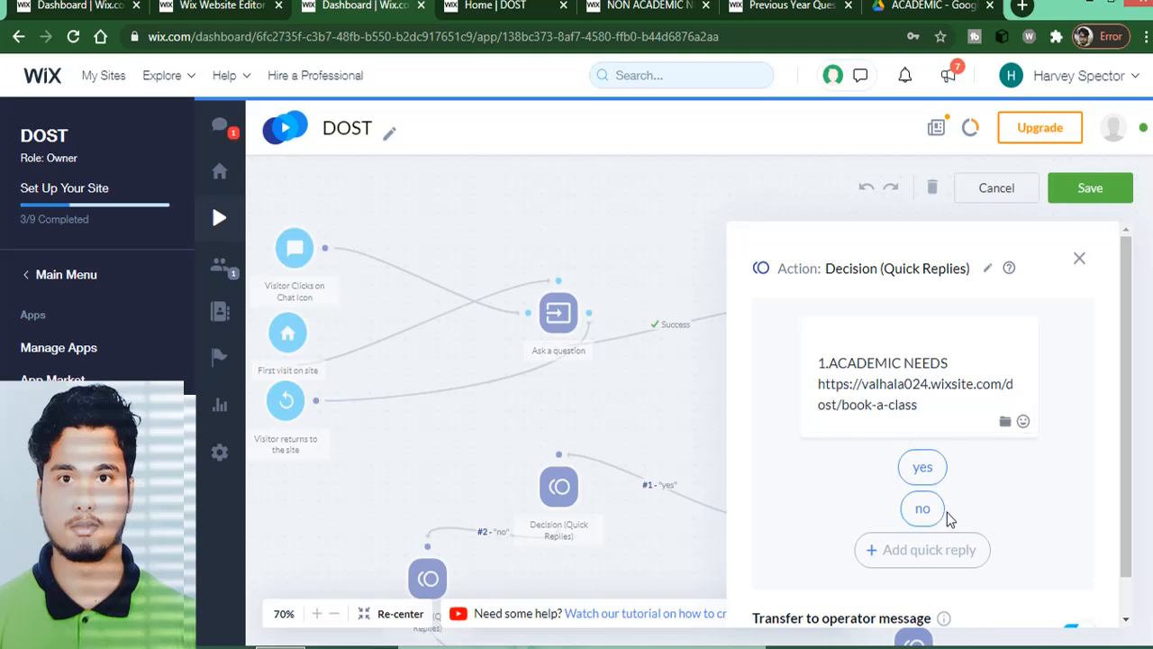
left_click(1080, 260)
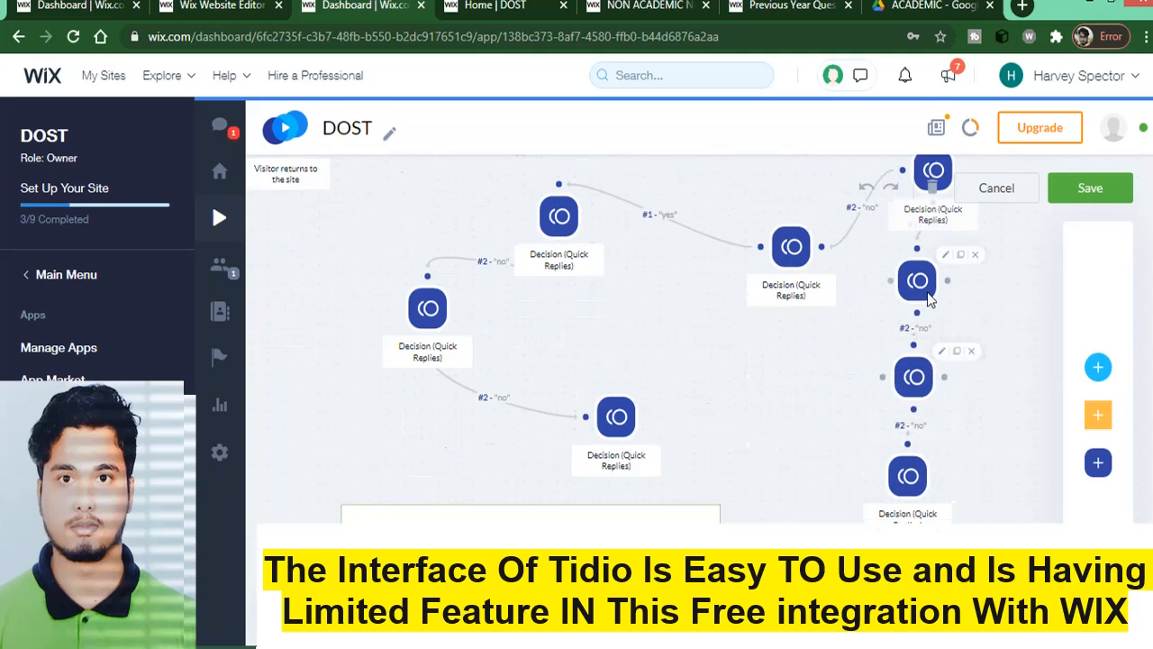
left_click(917, 281)
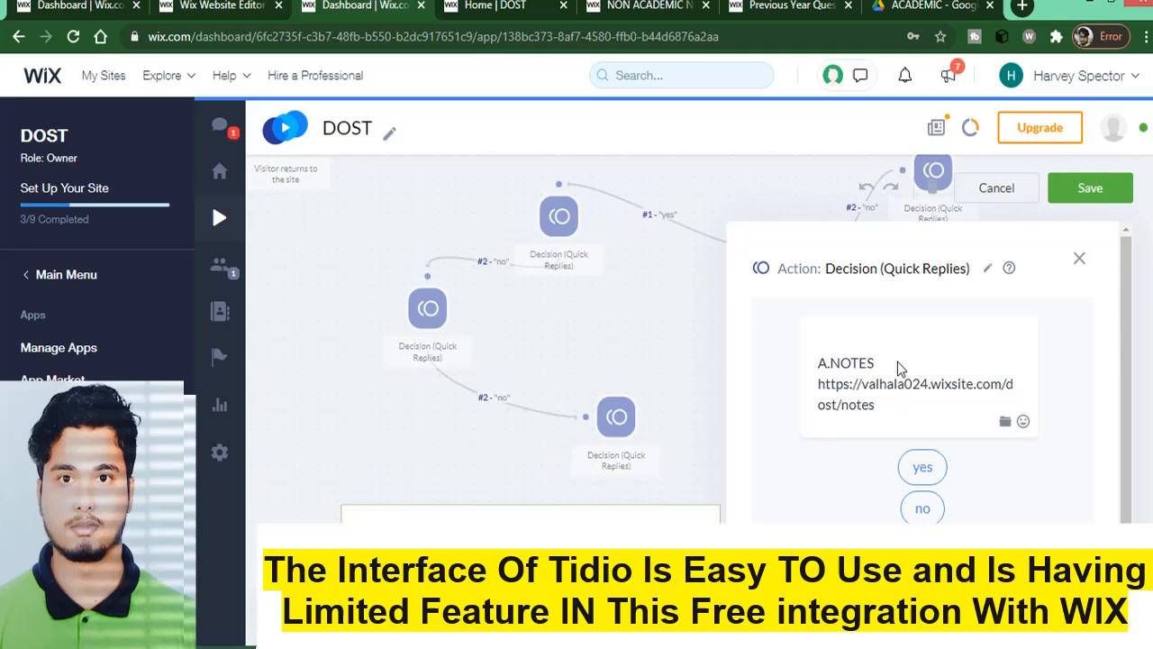
left_click(1079, 260)
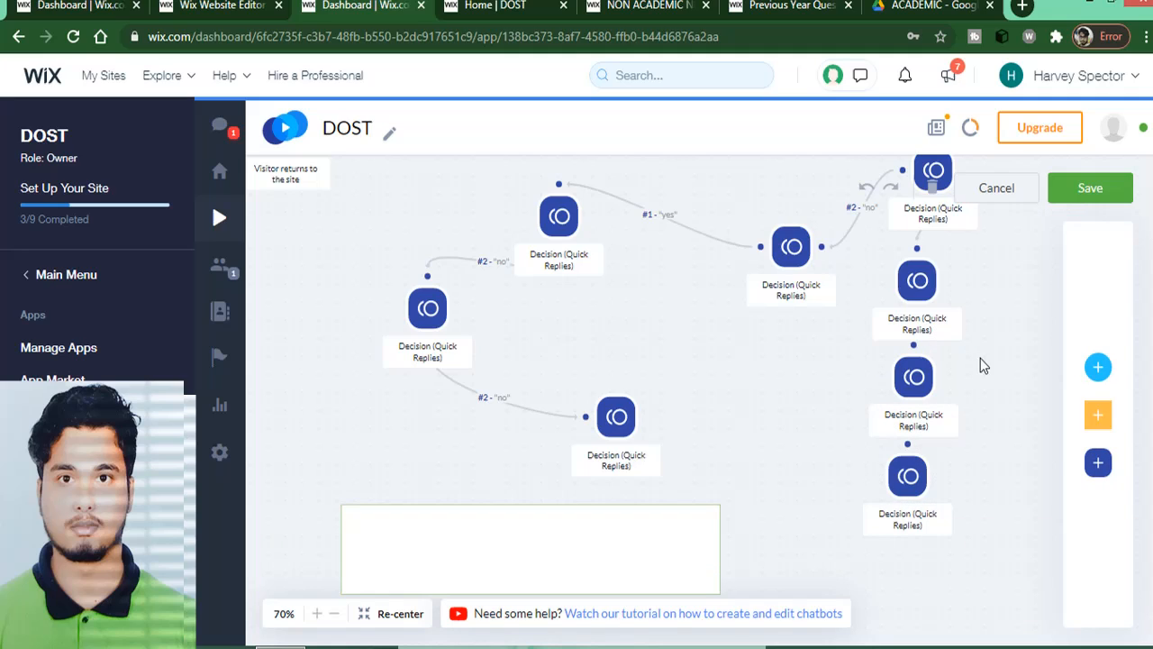
mouse_move(1009, 560)
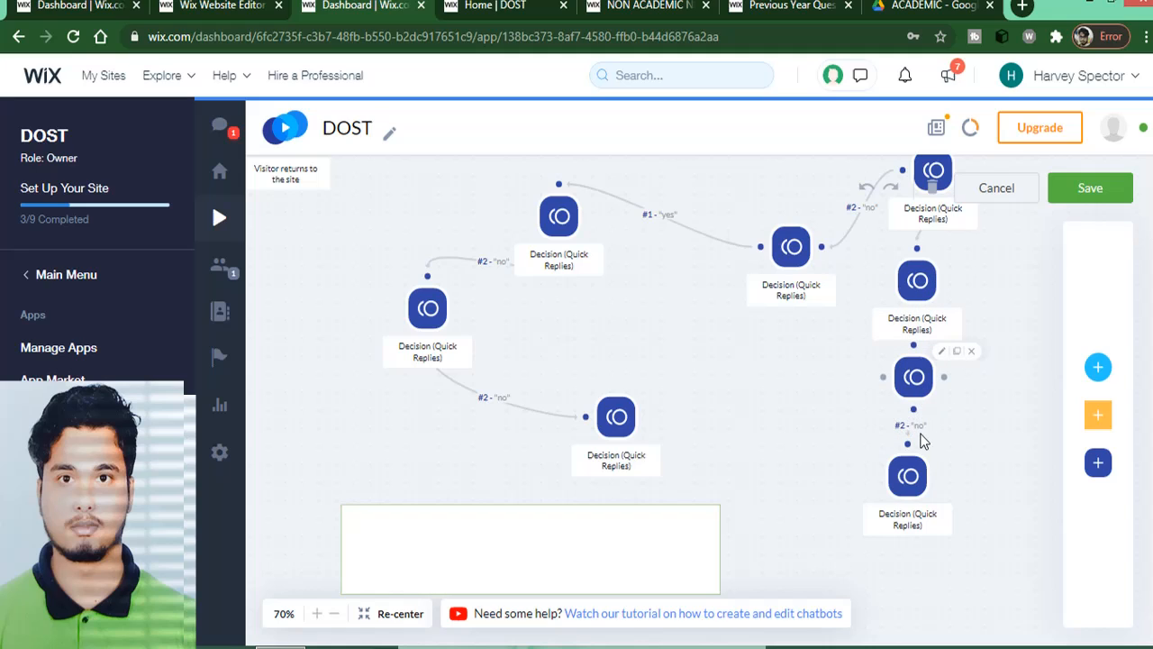
mouse_move(911, 385)
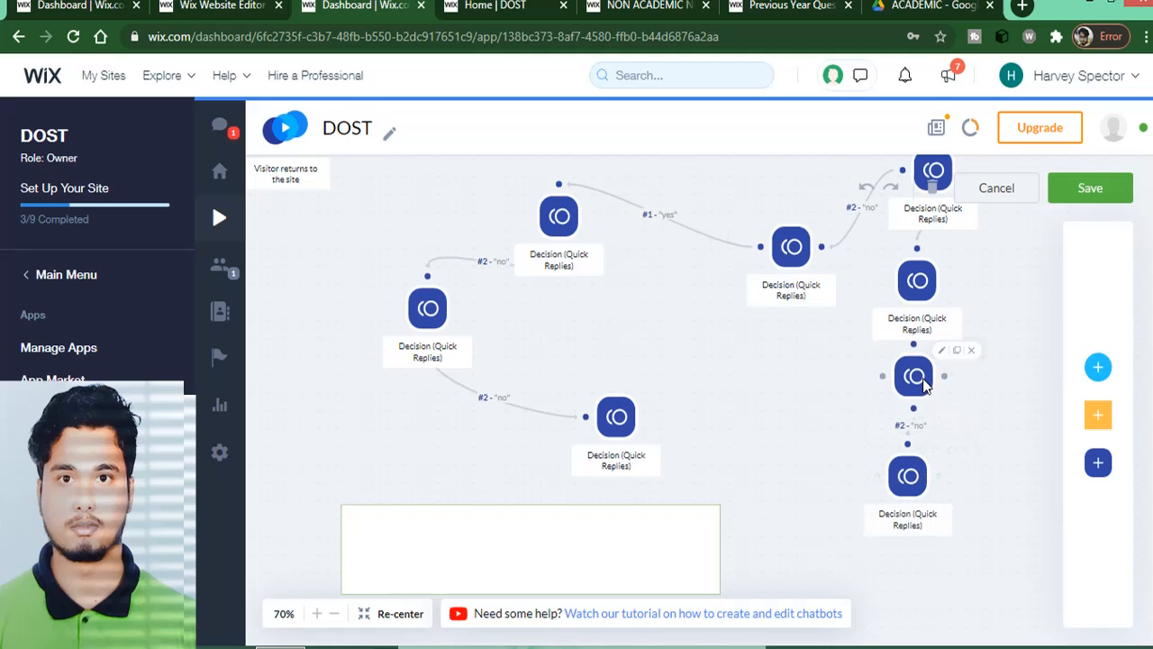
left_click(916, 376)
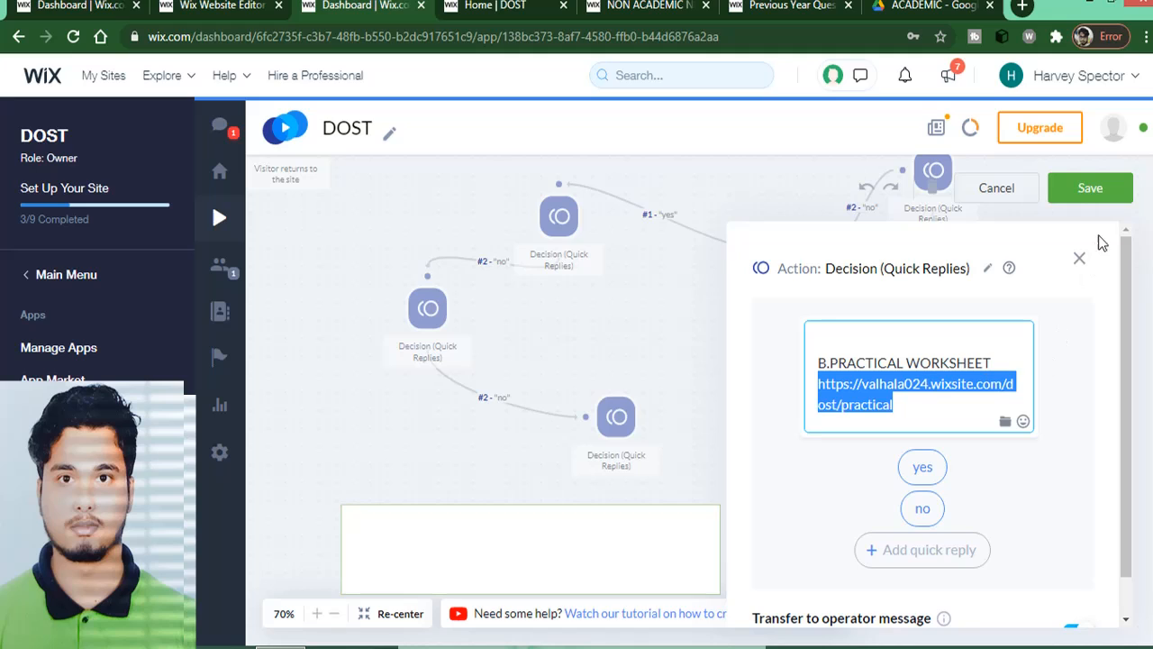
left_click(1079, 258)
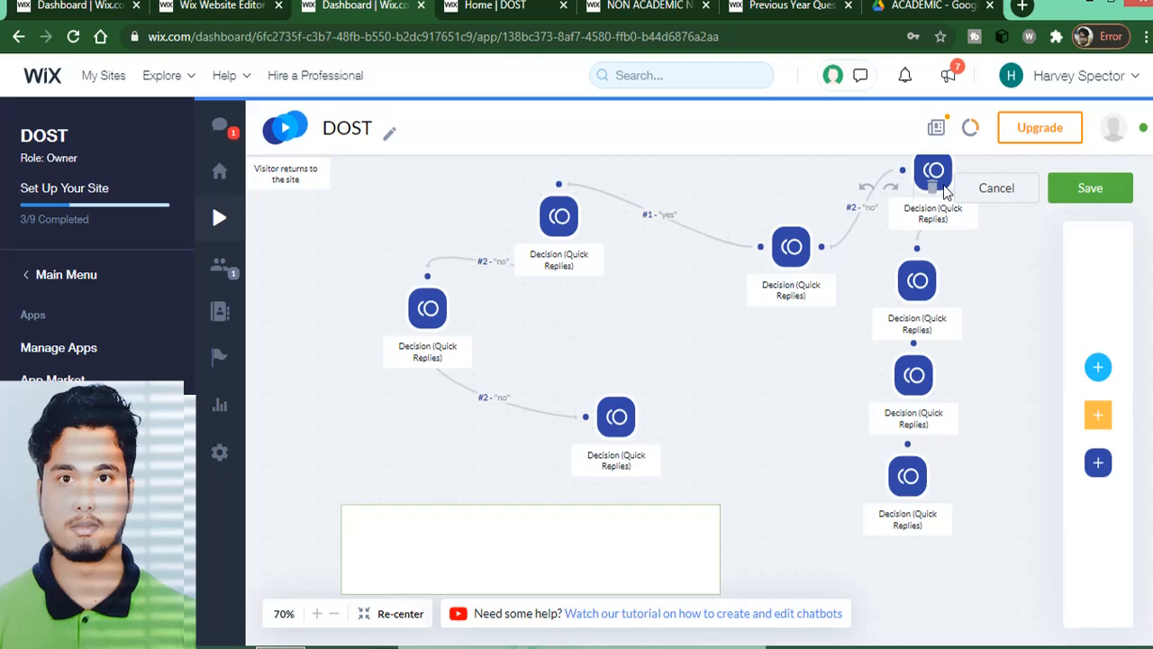
mouse_move(869, 227)
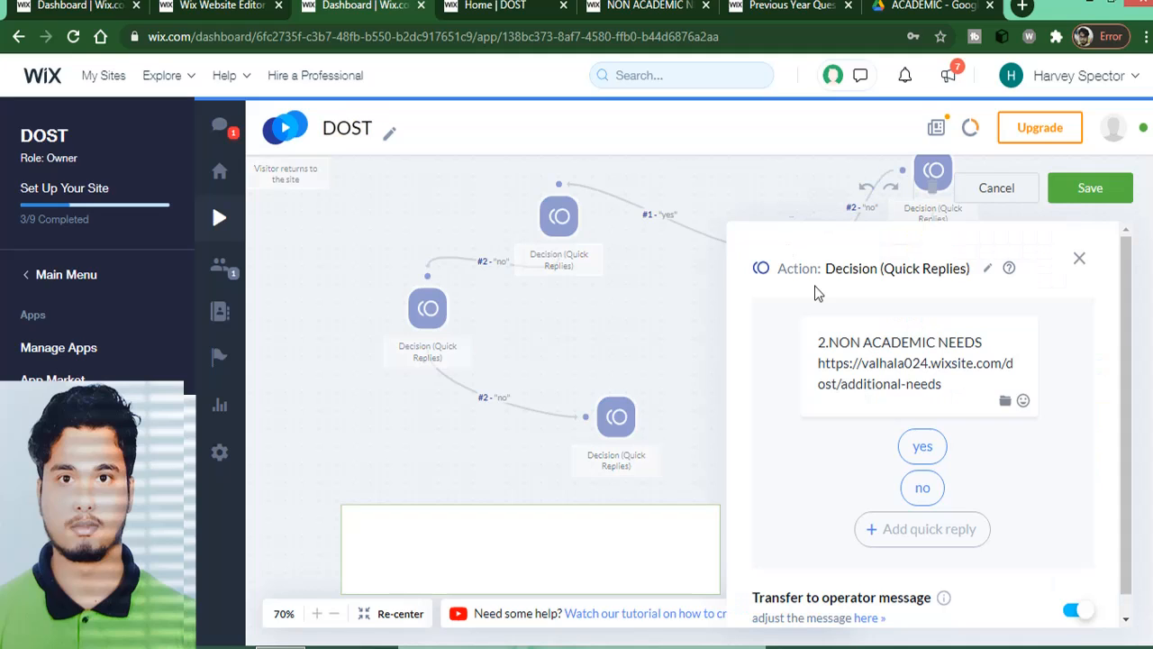
mouse_move(1081, 261)
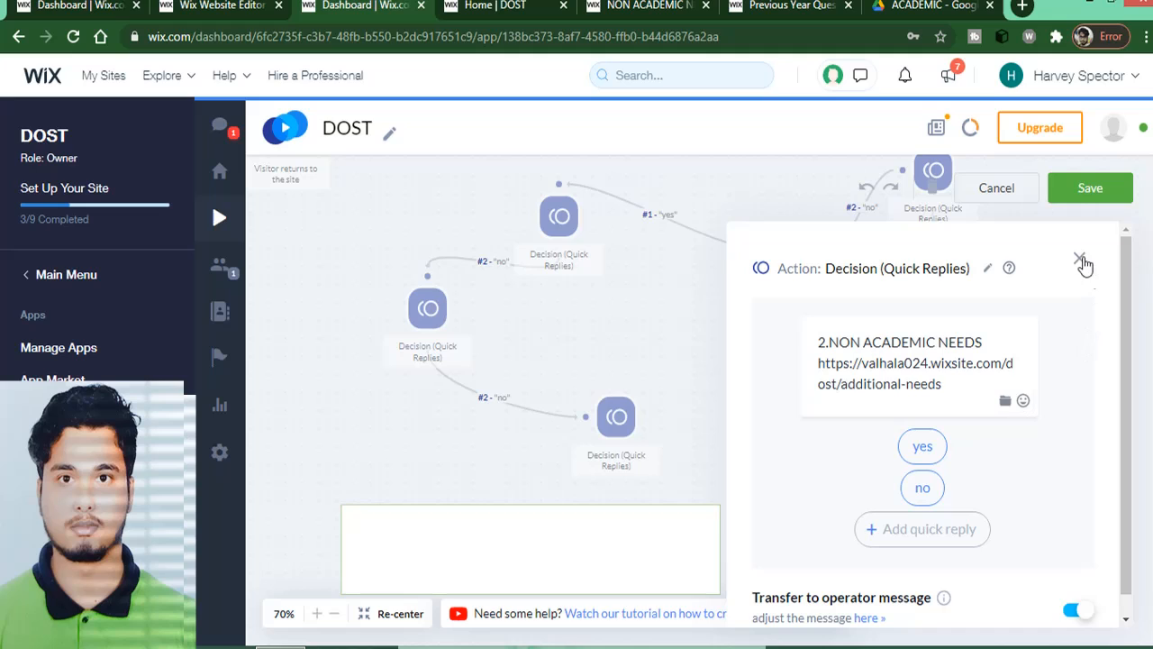
left_click(1082, 259)
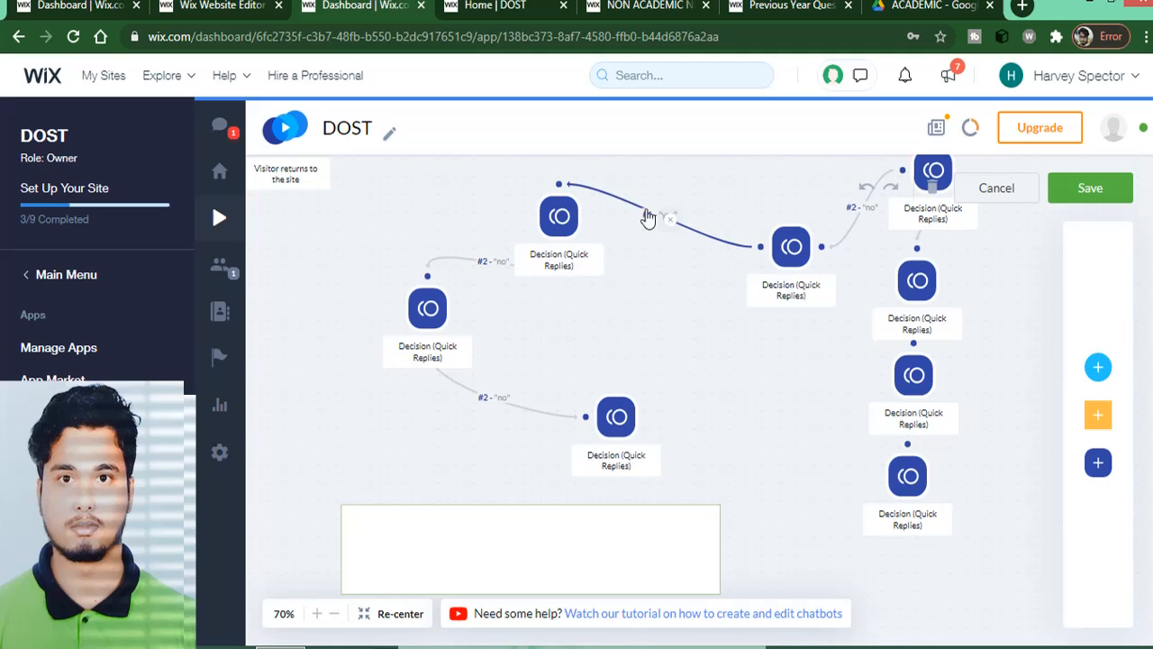
left_click(559, 217)
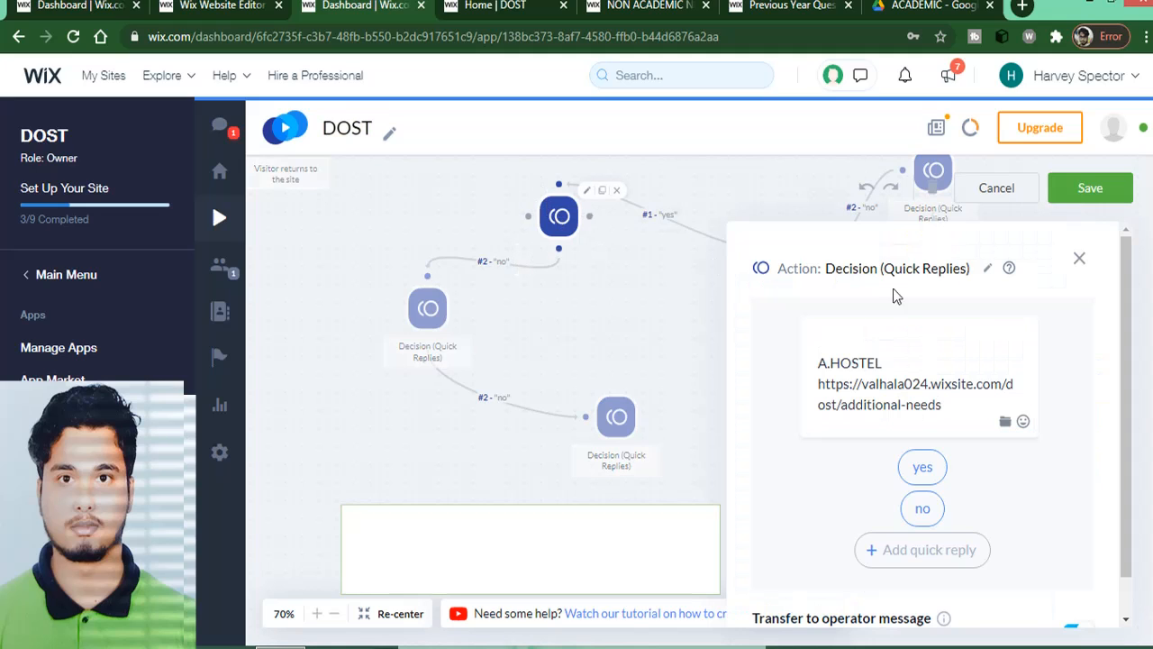
left_click(1078, 260)
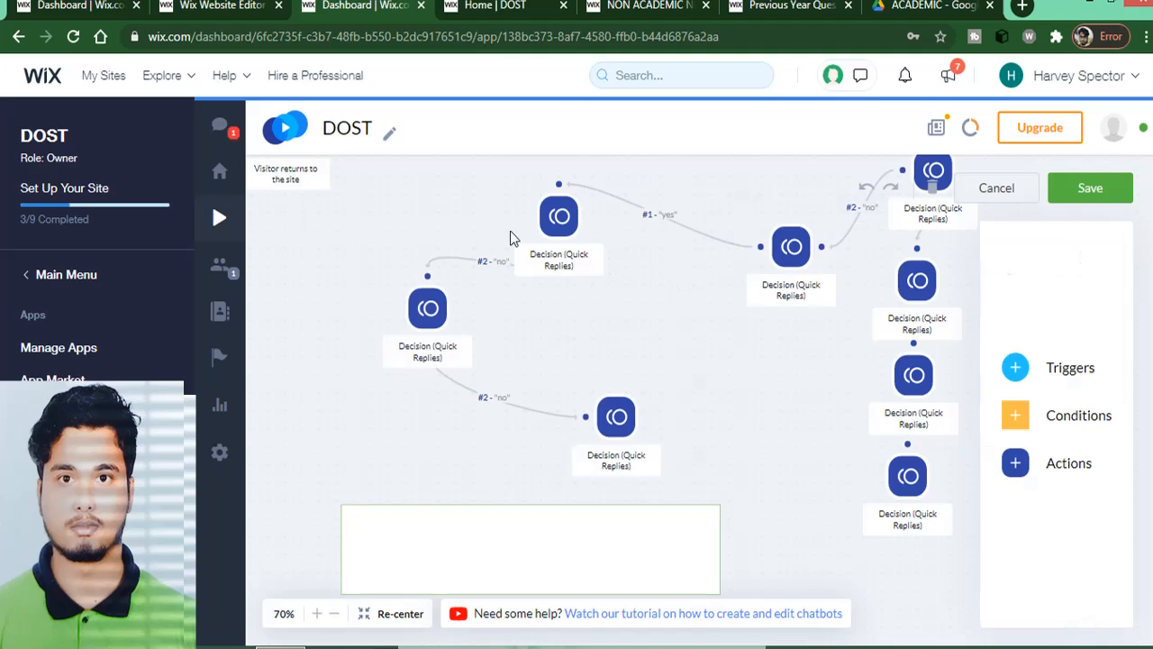
left_click(428, 306)
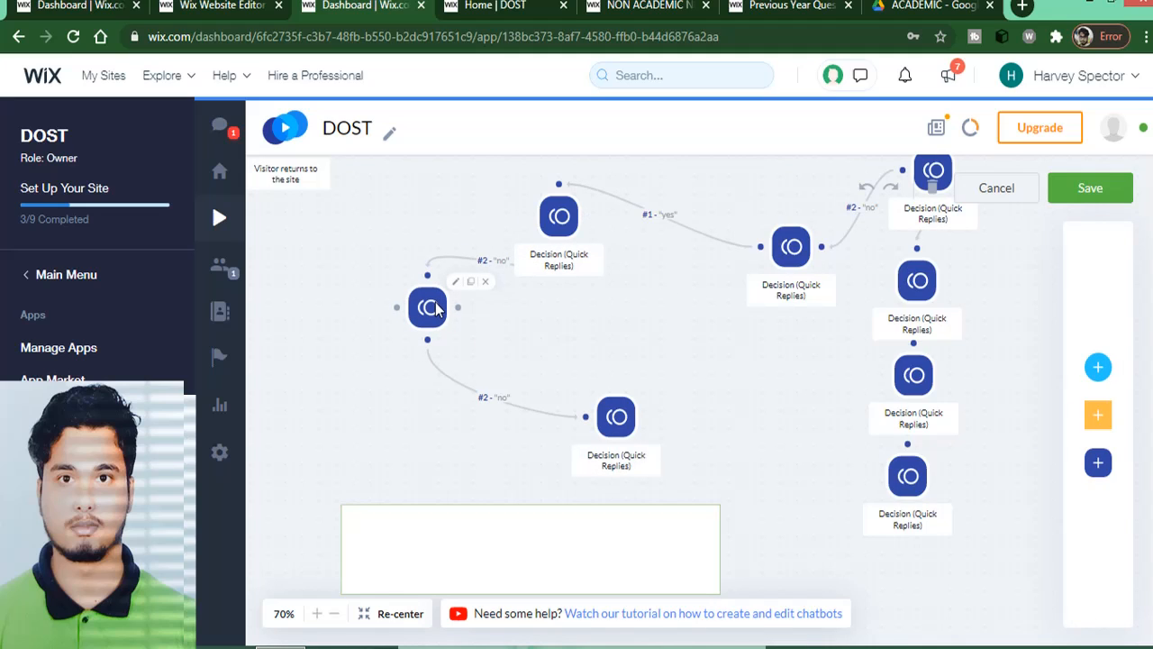
left_click(429, 306)
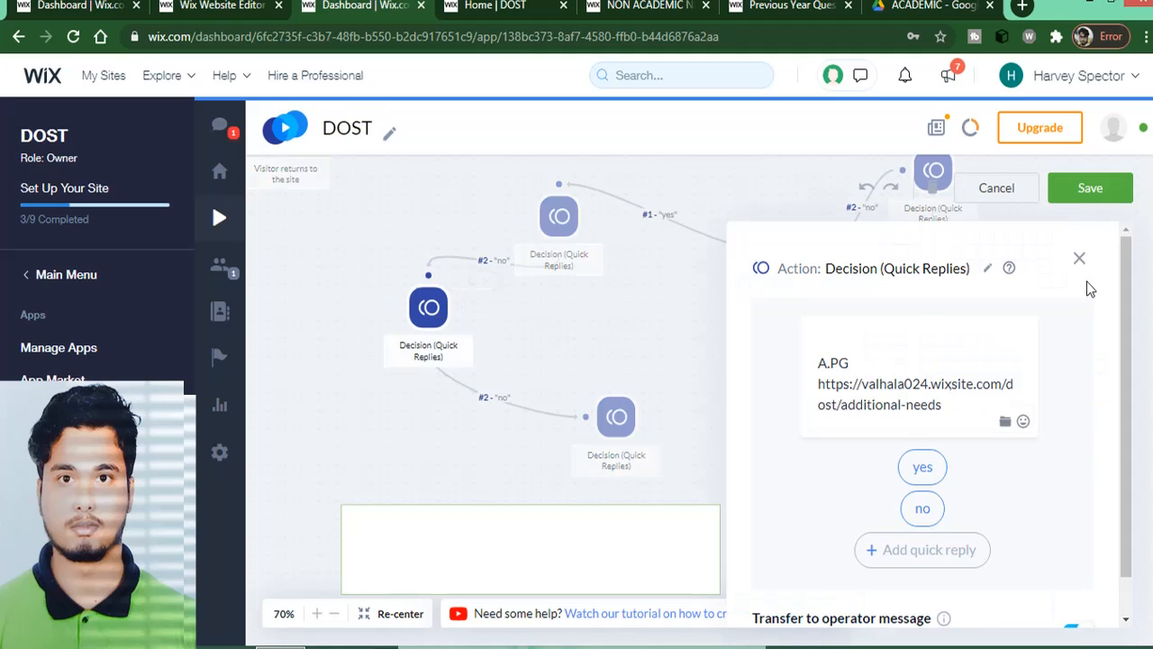
left_click(1079, 259)
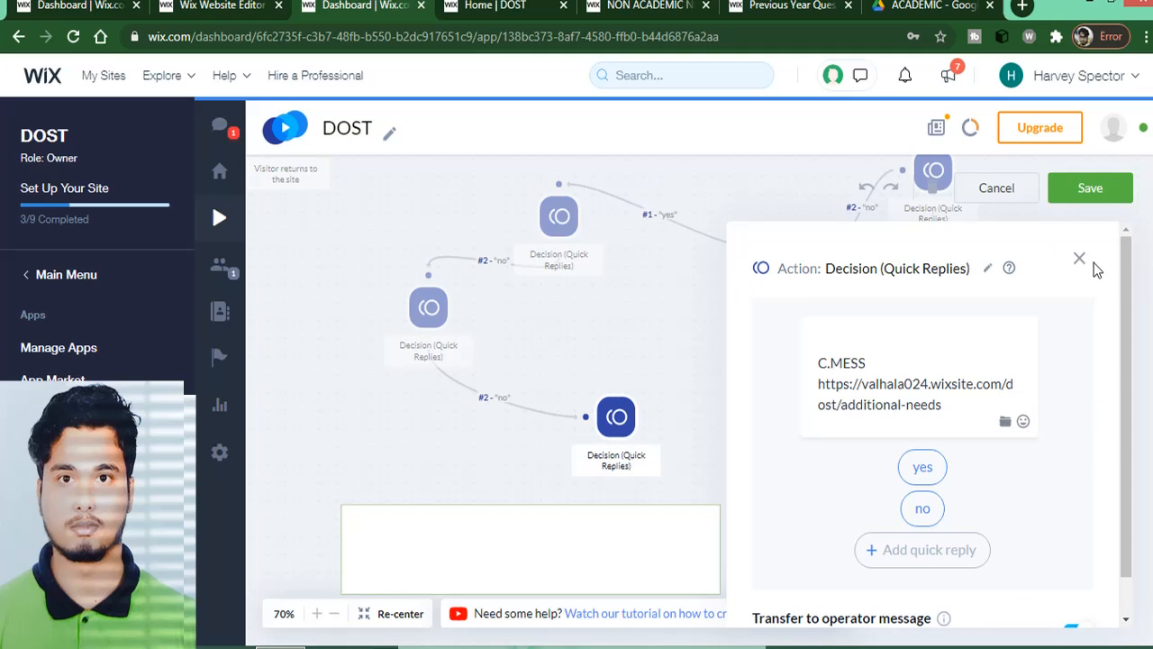
left_click(1079, 259)
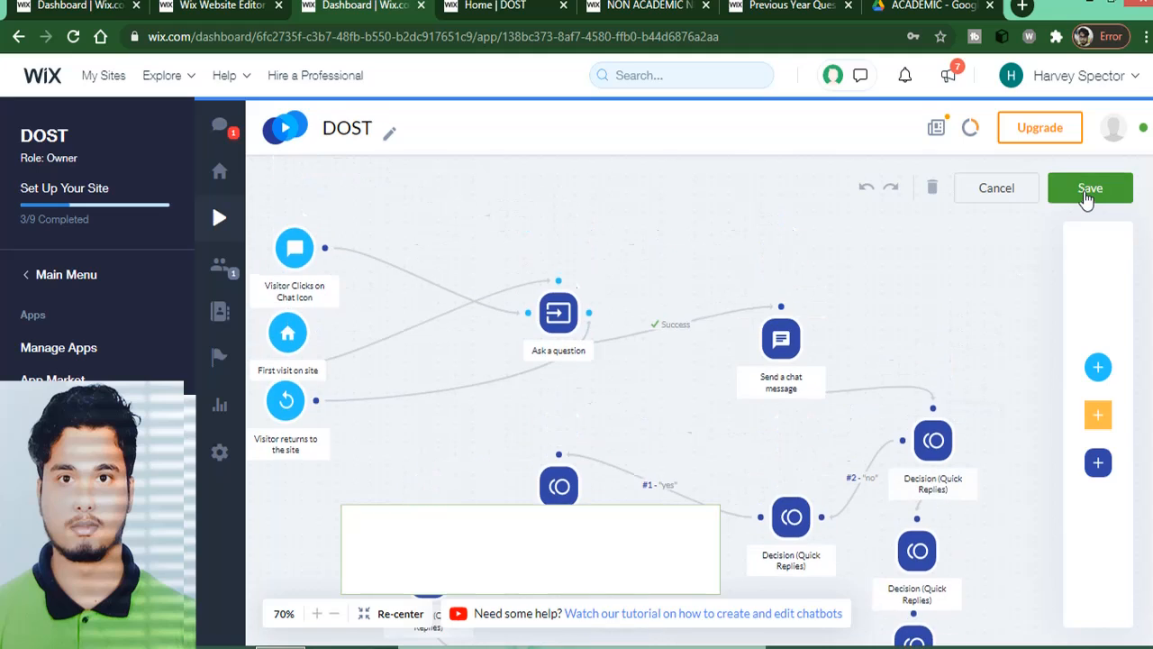
- Save the DOST chatbot flow and return to the list of added chatbots
left_click(1090, 188)
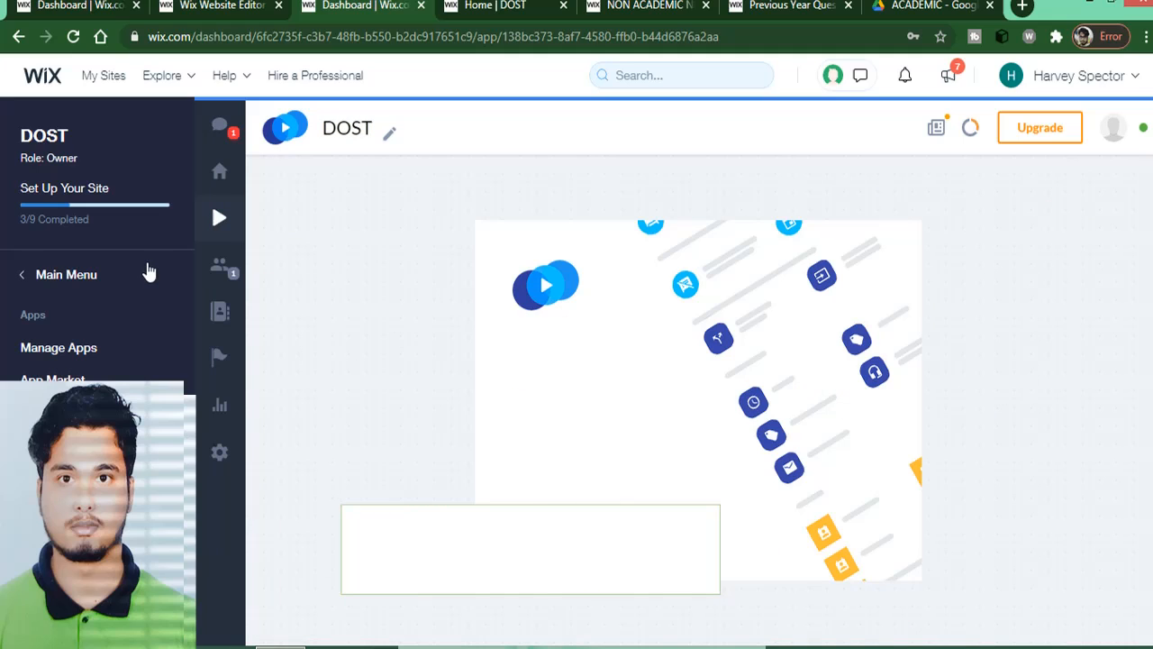
mouse_move(93, 266)
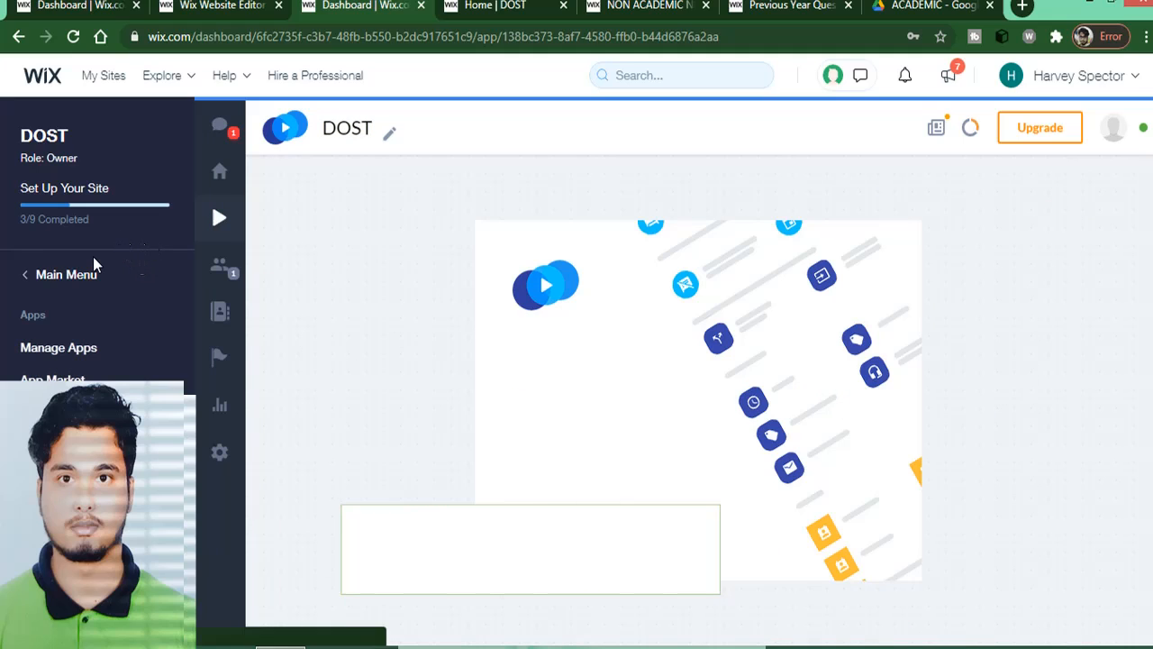
left_click(220, 217)
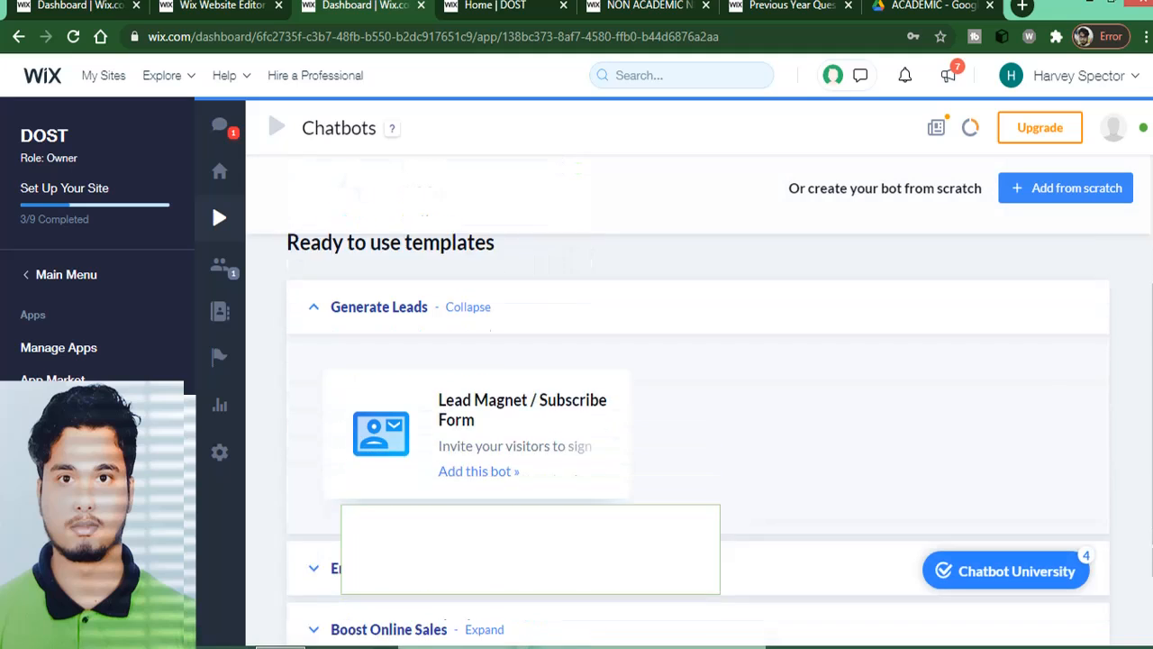
scroll("up", 3)
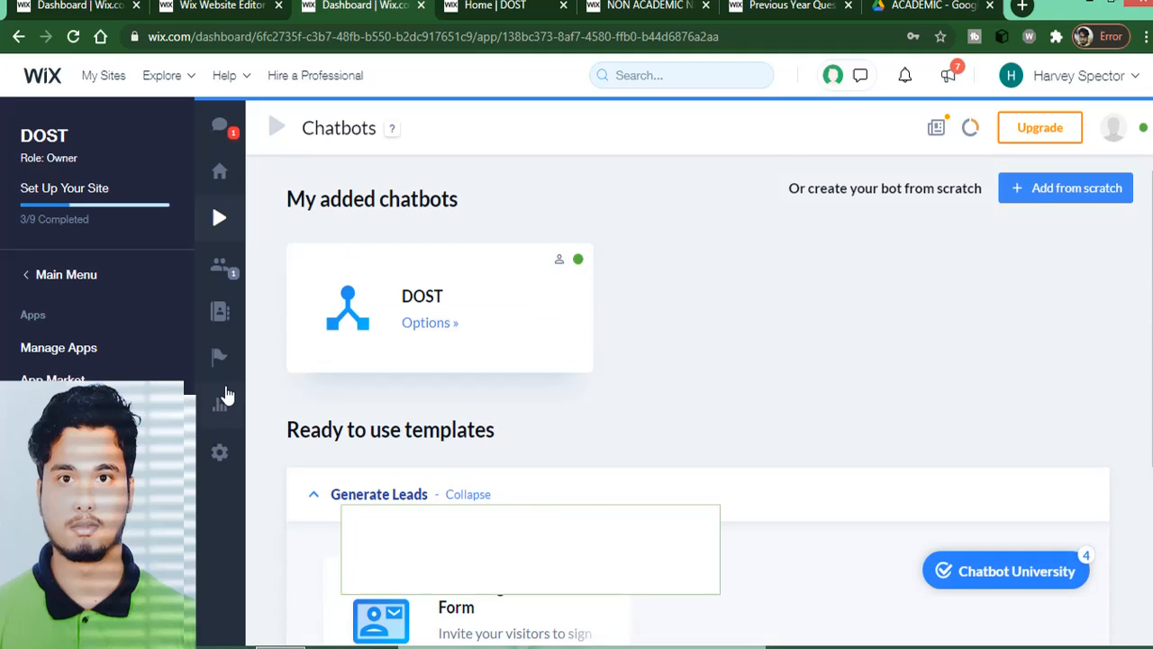
mouse_move(220, 404)
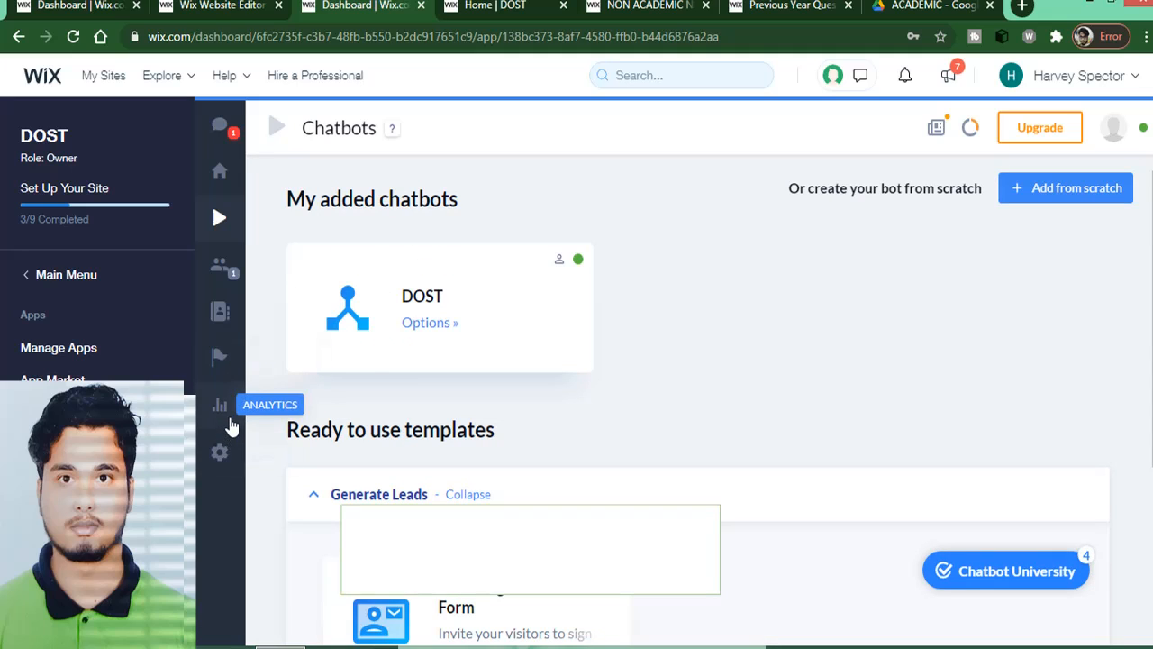
mouse_move(220, 407)
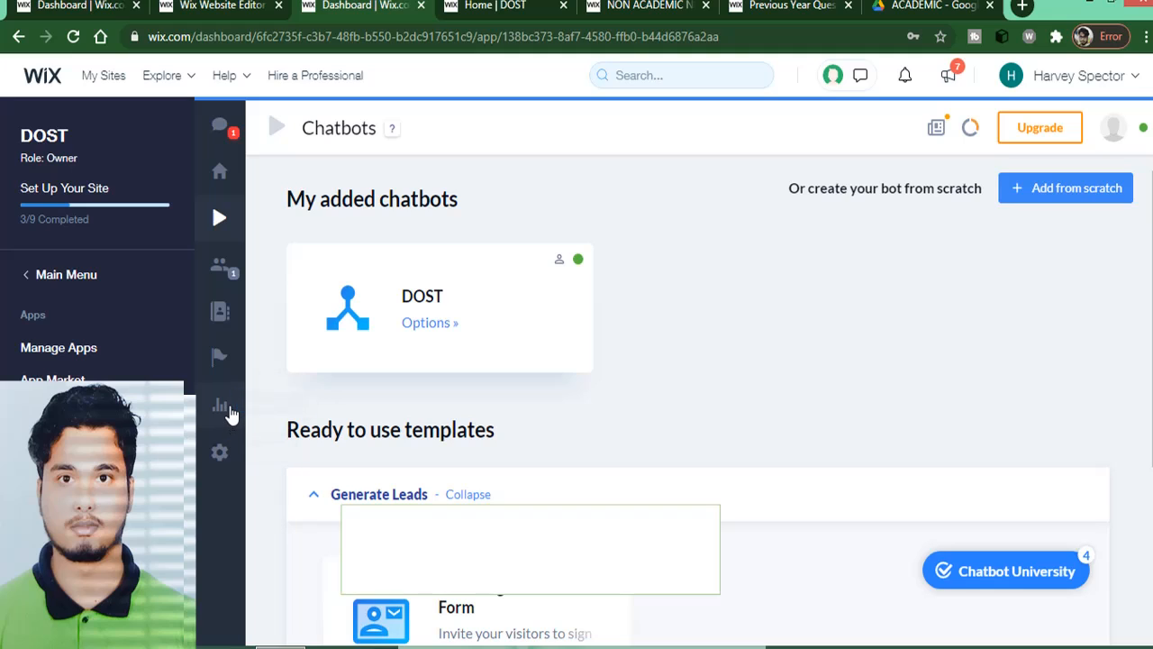
- Check the Analytics page showing zero chats, then return to the chatbots list
left_click(220, 406)
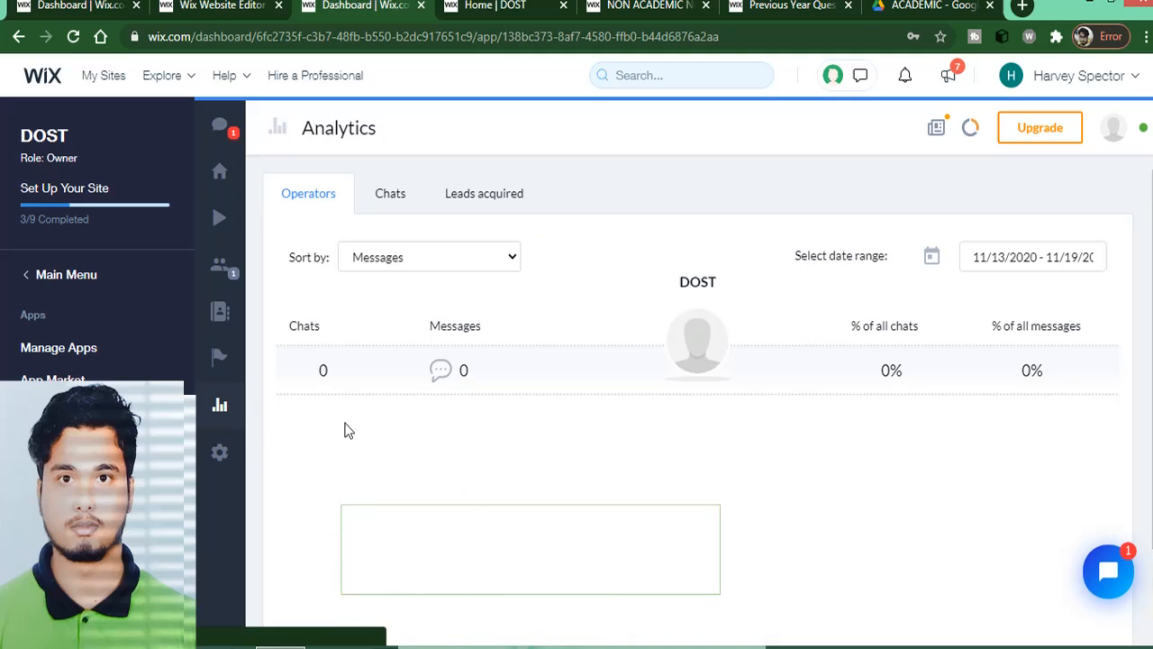
left_click(220, 216)
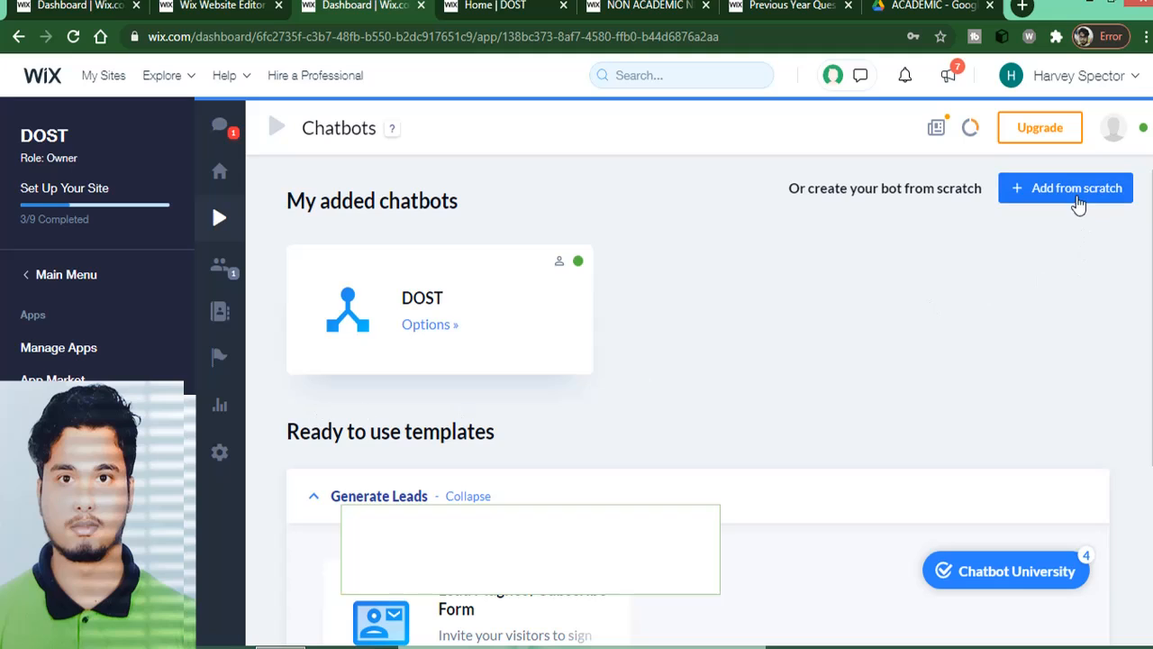
mouse_move(1020, 278)
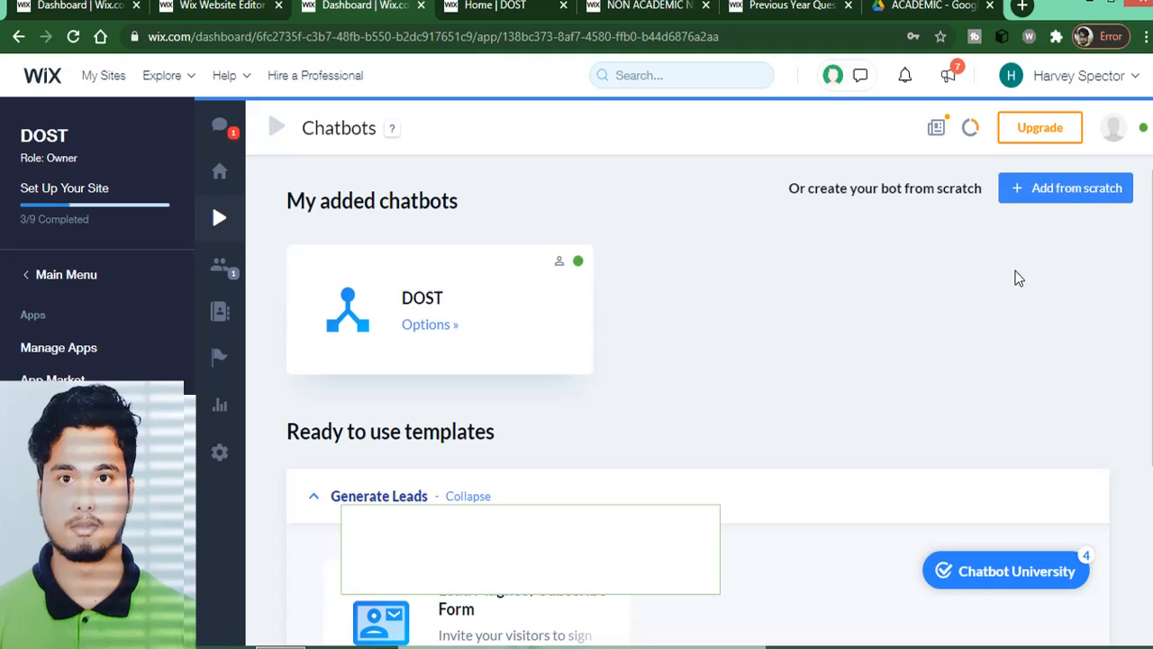